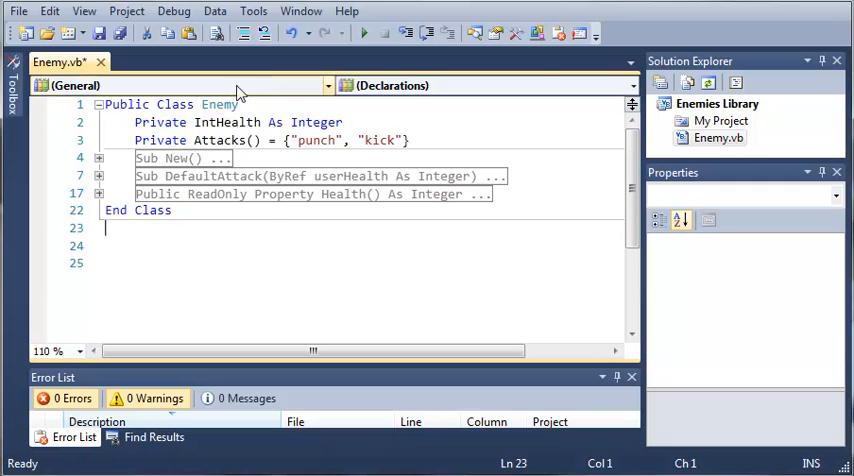
- Type the Enemy class's Attacks() array declaration As String in Enemy.vb
click(717, 104)
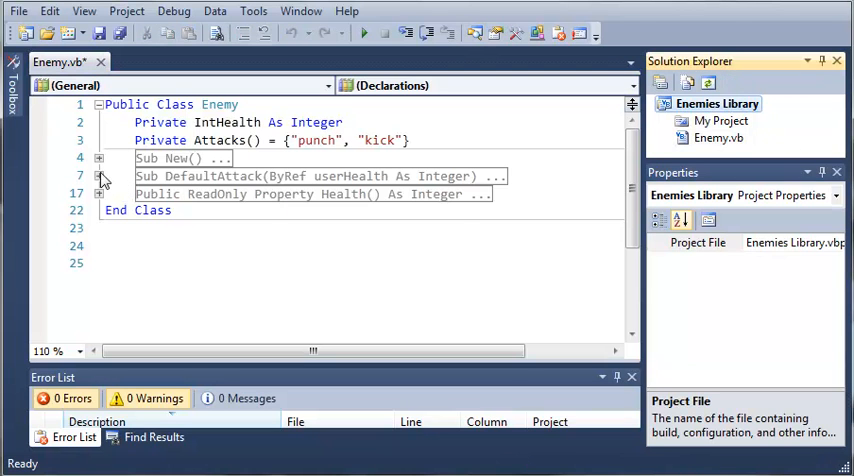
click(98, 175)
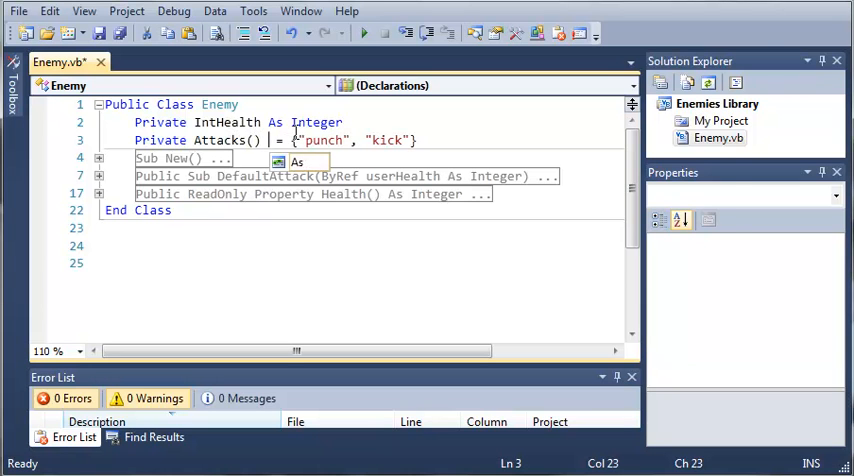
text(String)
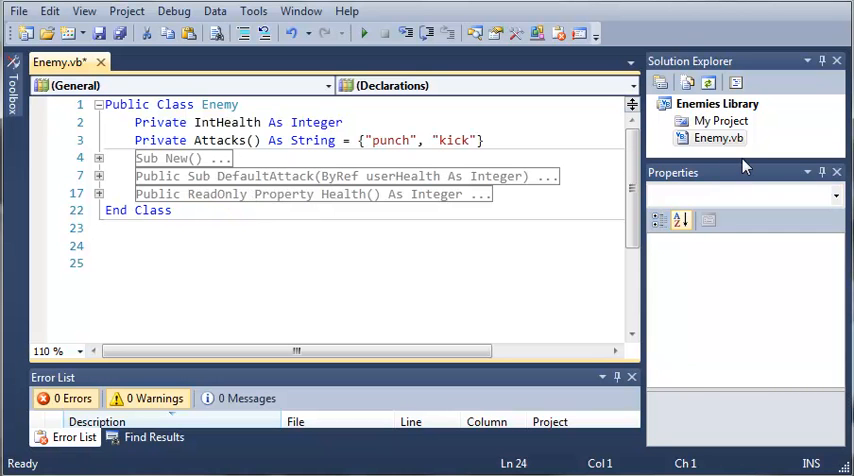
- Start adding a Class item to Enemies Library named Zombie.vb
click(715, 104)
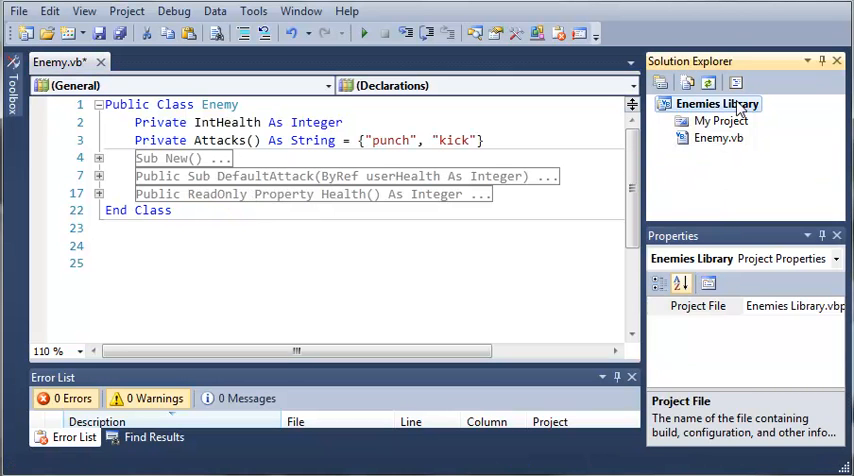
right_click(714, 104)
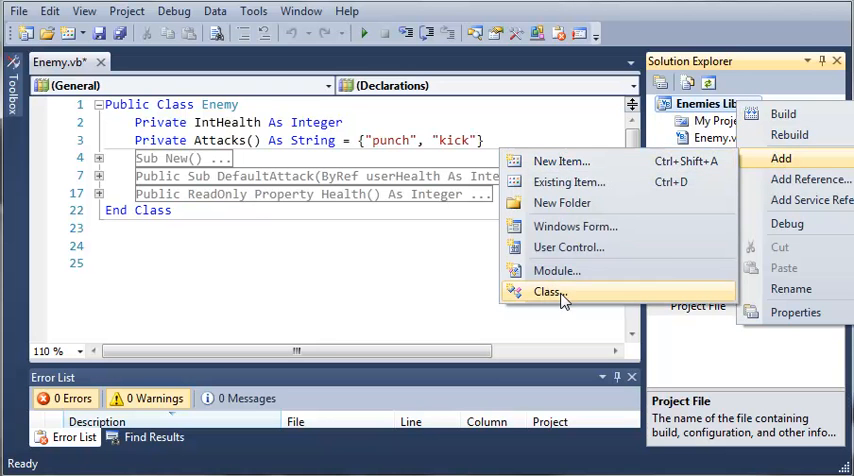
click(551, 291)
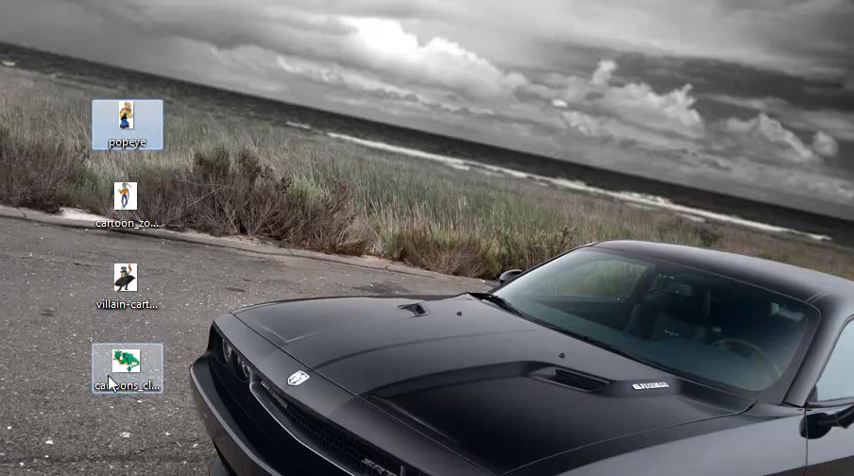
click(124, 285)
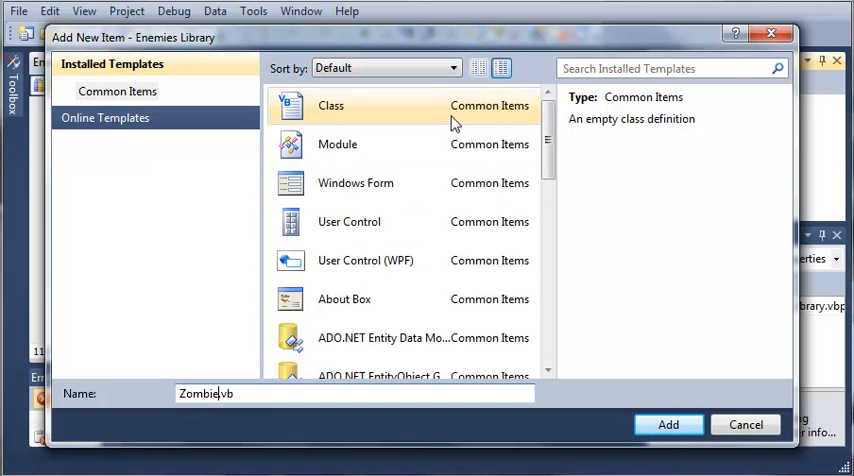
- Add the Zombie class with Inherits Enemy, then view Enemy.vb again
click(668, 424)
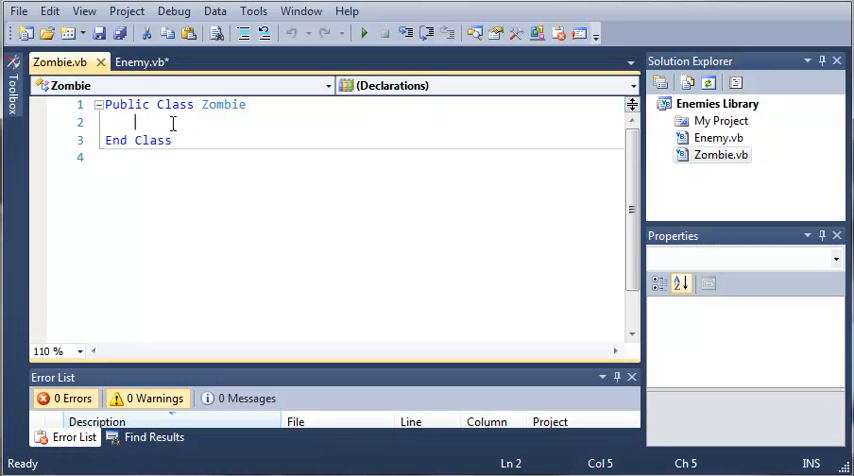
text(Inherits)
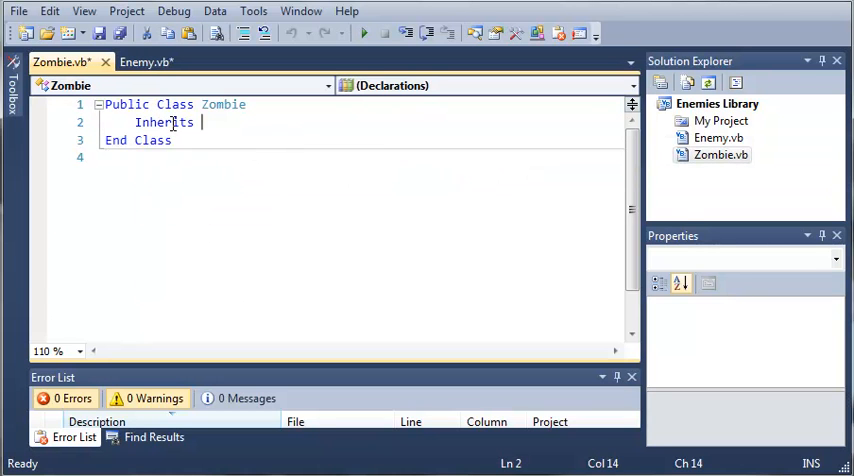
text(Enemy)
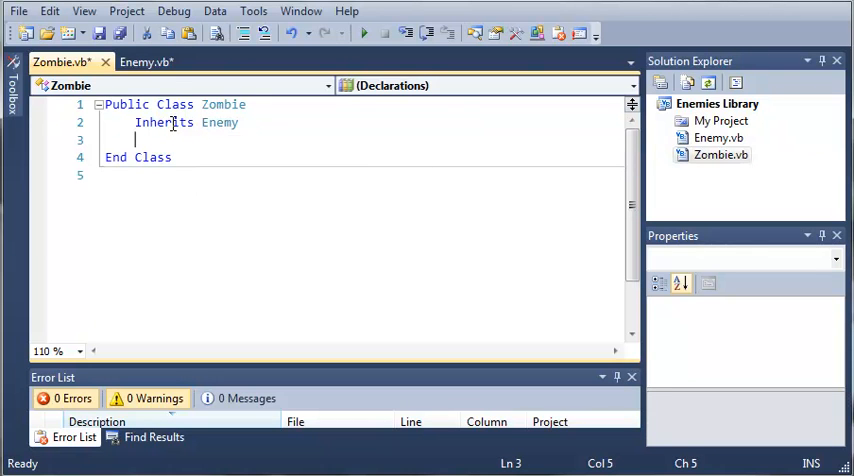
click(155, 61)
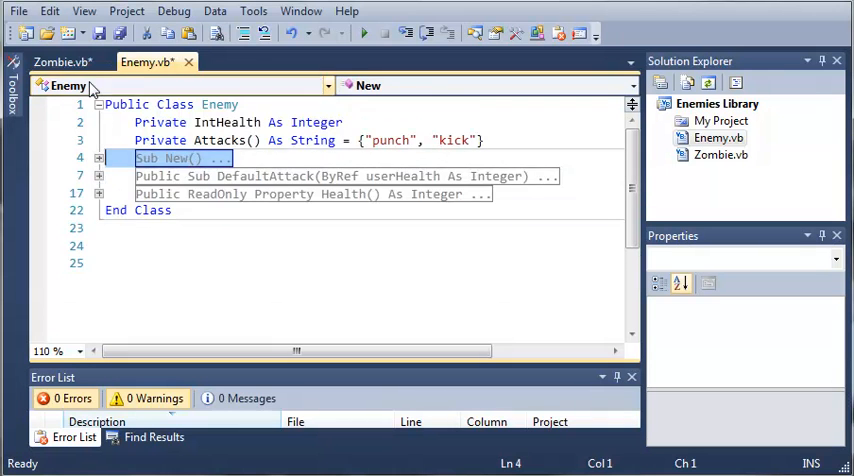
- Declare Private ZombieAttacks() As String = {"Eat Brains", "Claw", "Throw..."} in Zombie.vb
click(65, 60)
text(P)
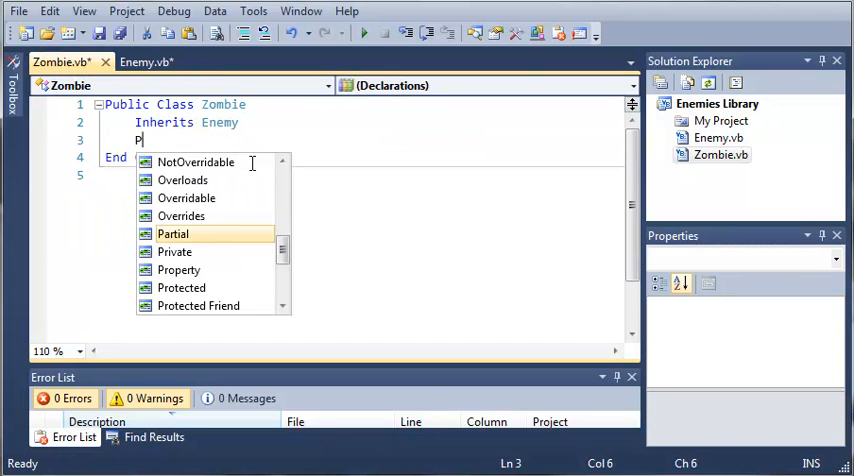
text(rivate)
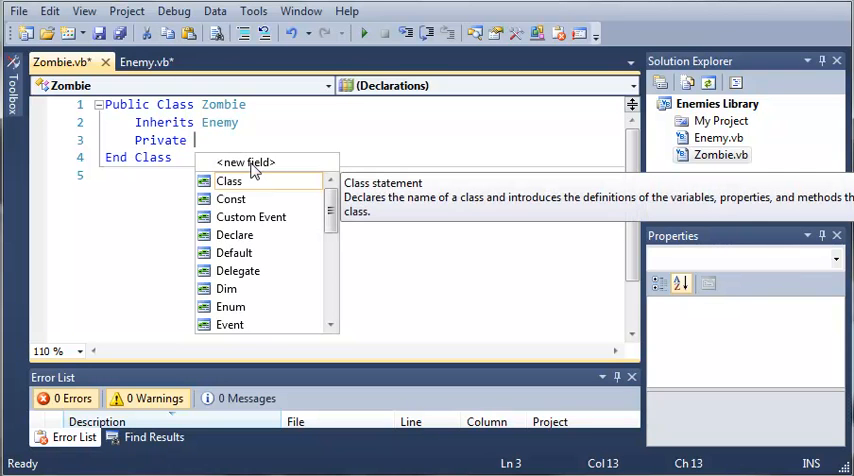
text(Zombie)
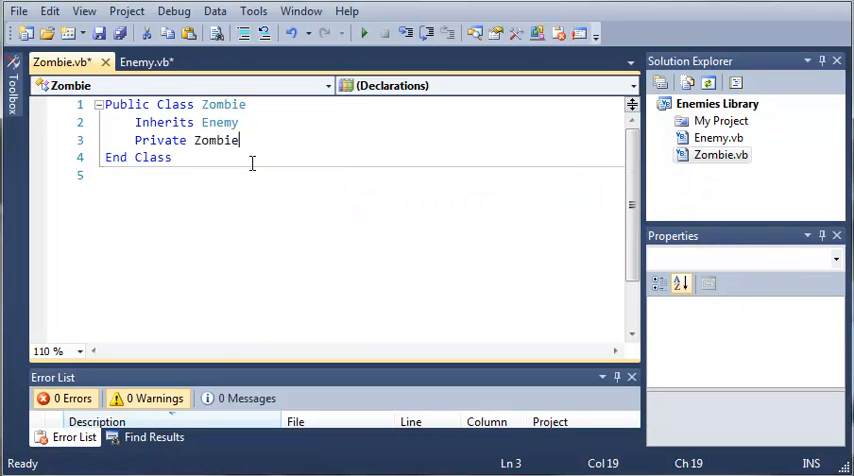
text(Attacks)
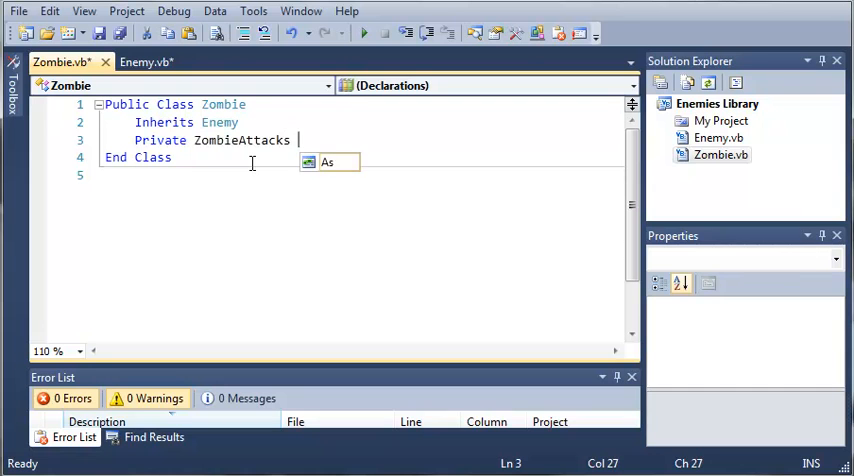
text(() As String =)
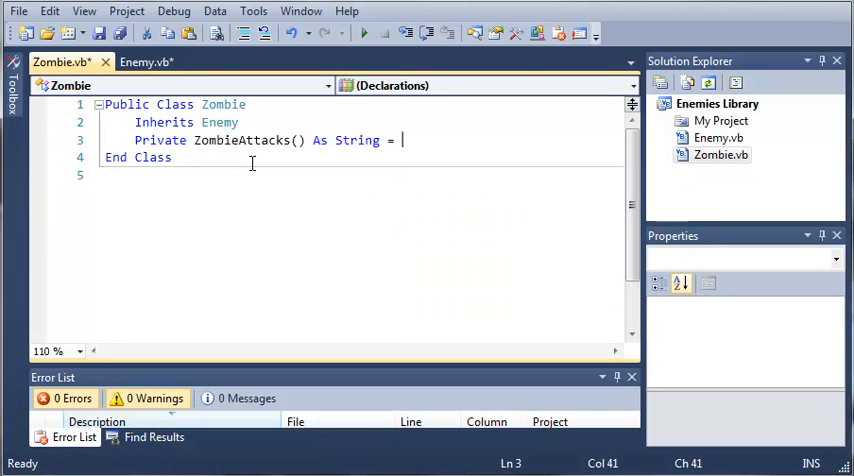
text({"E)
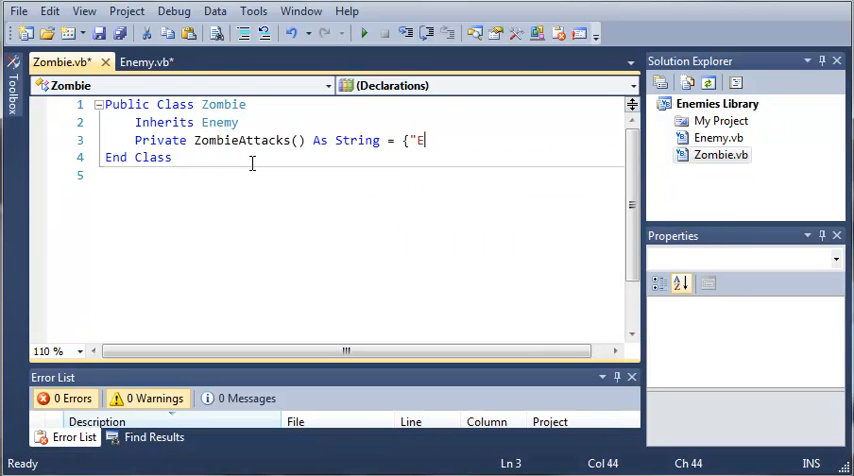
text(at Brains)
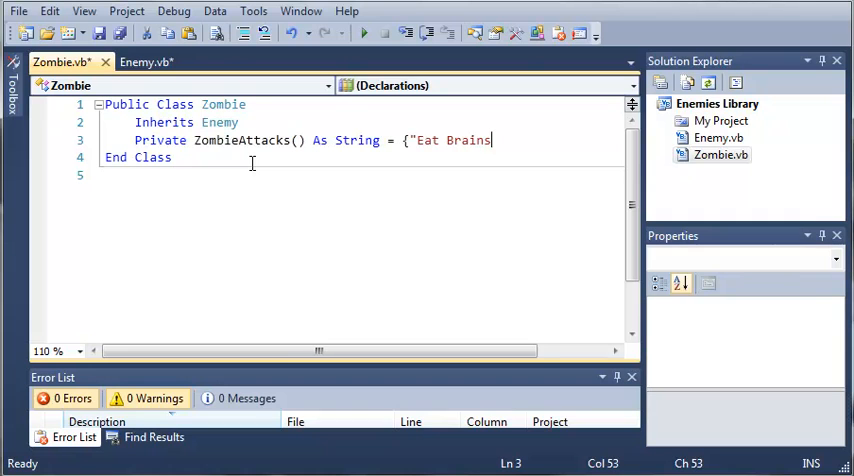
text(", ")
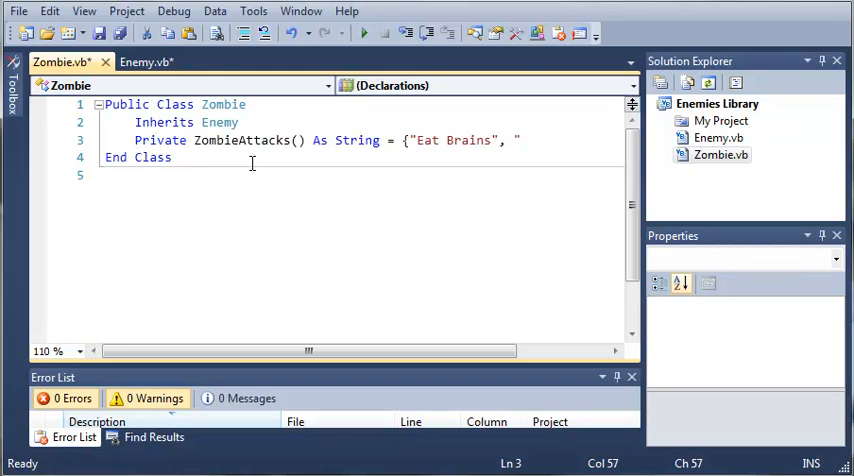
text(Claw", ")
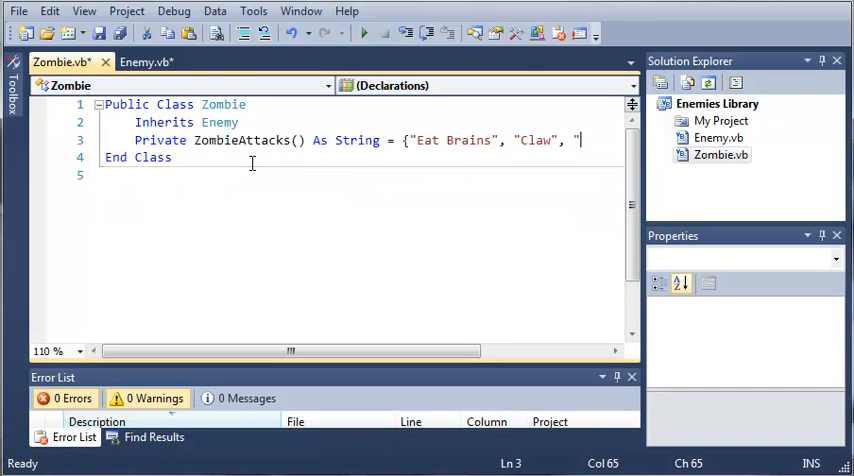
text(Throw)
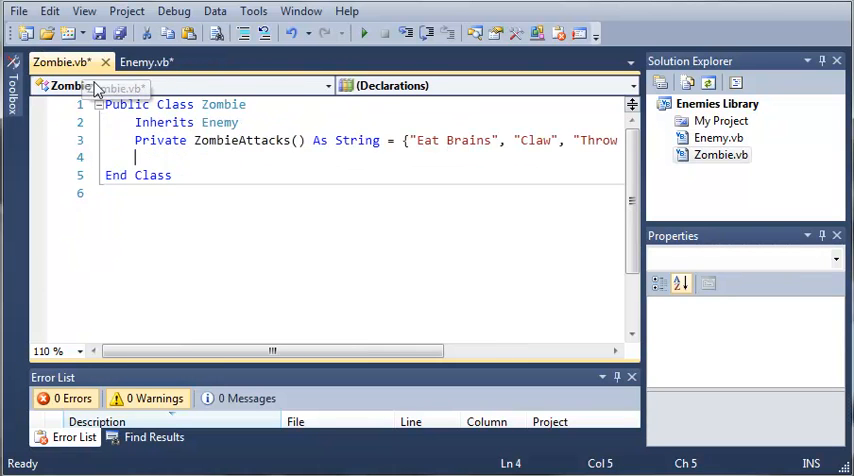
- Write Public Sub ZombieAttack(ByRef userHealth As Integer) with its End Sub
text(Public)
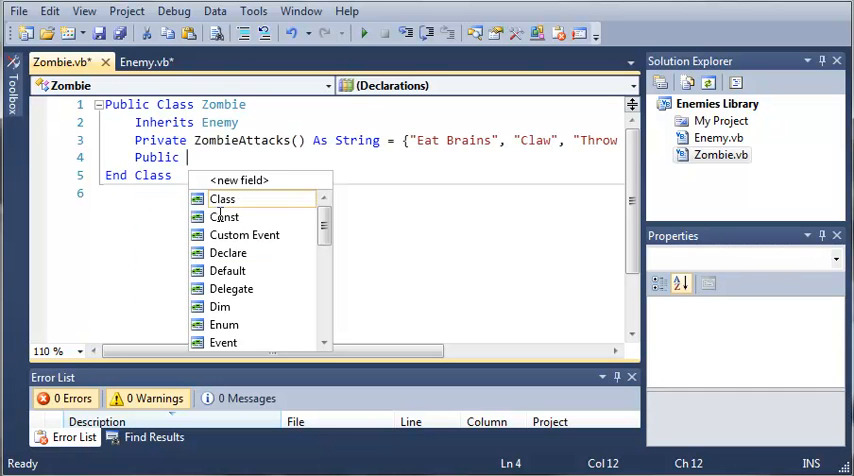
text(Sub)
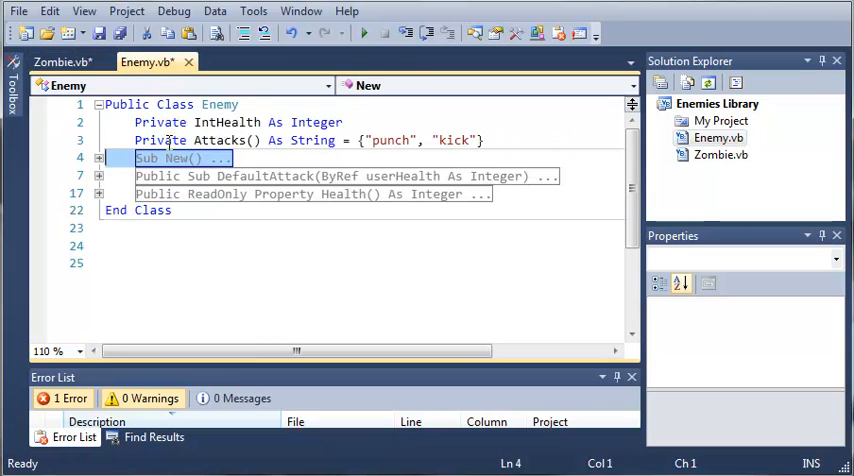
click(62, 60)
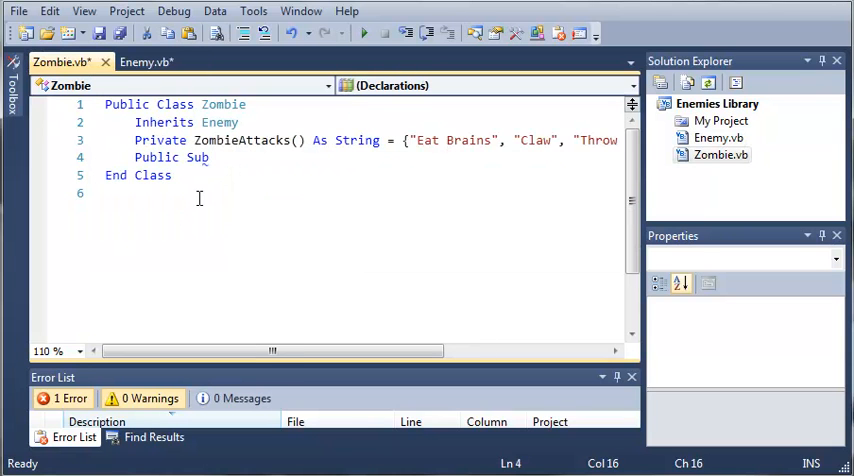
text(Zom)
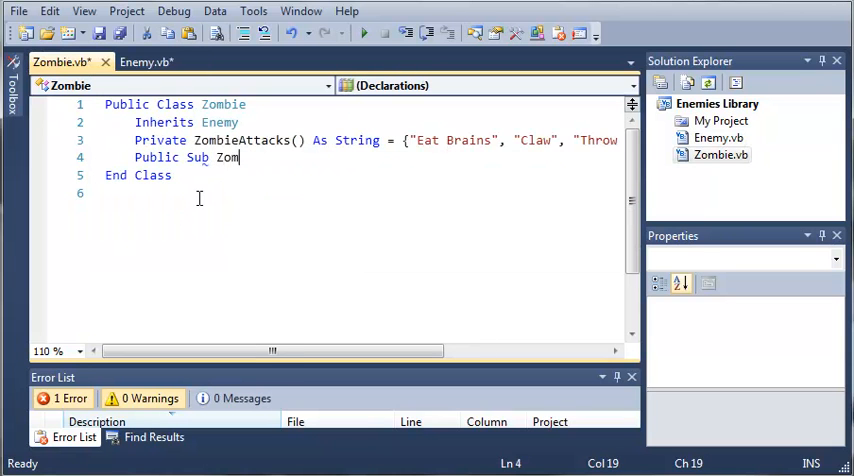
text(bieAttacks)
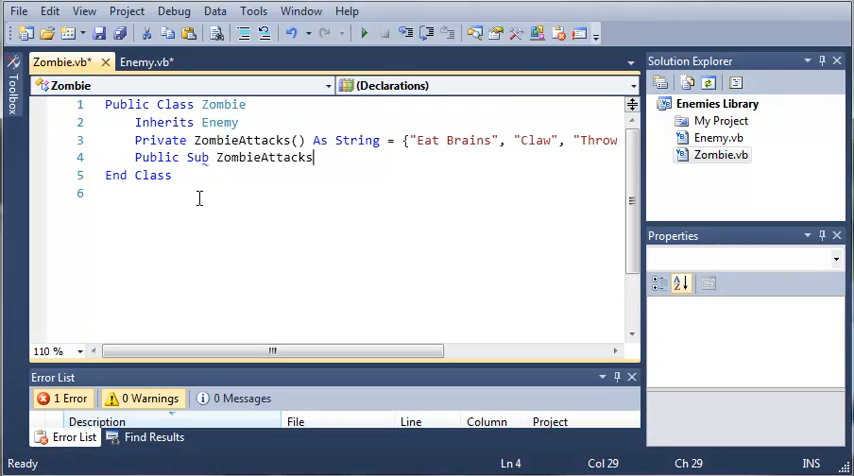
text((By)
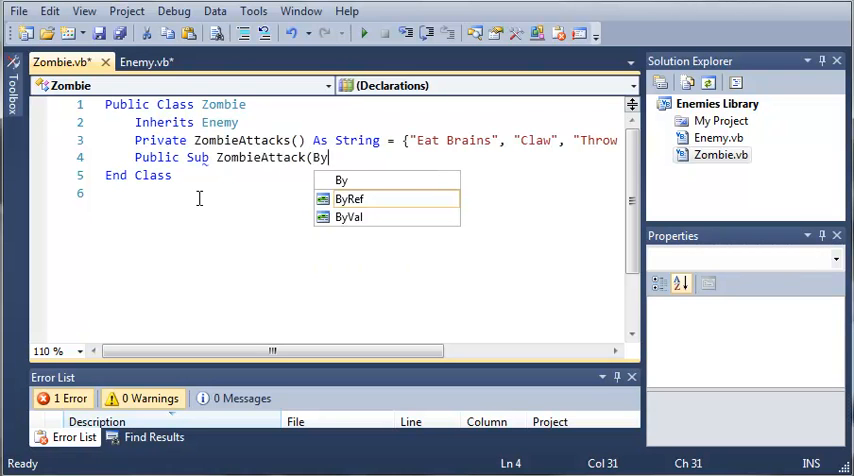
text(Ref use)
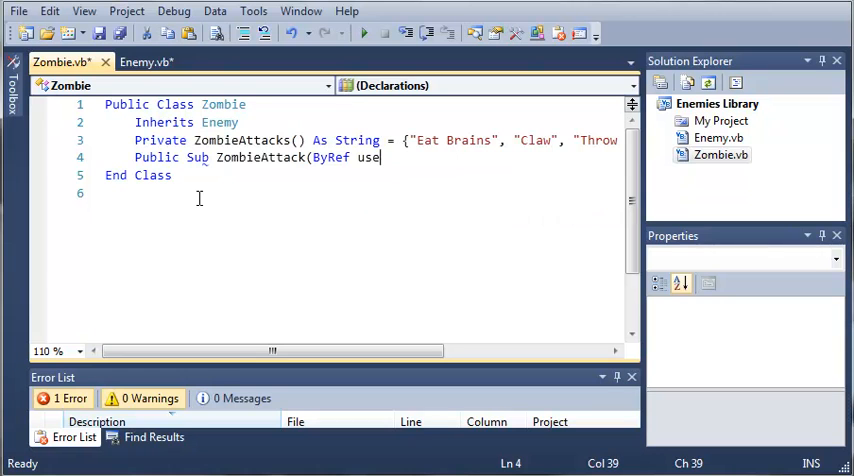
text(rHealth As Integer)
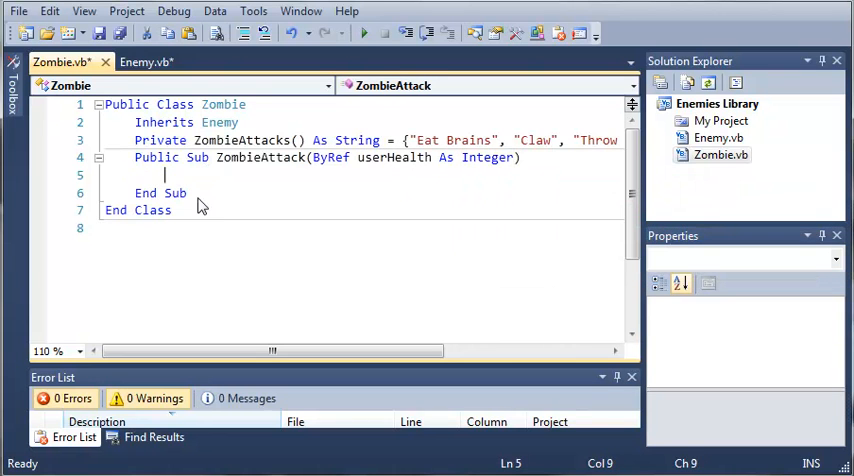
click(150, 62)
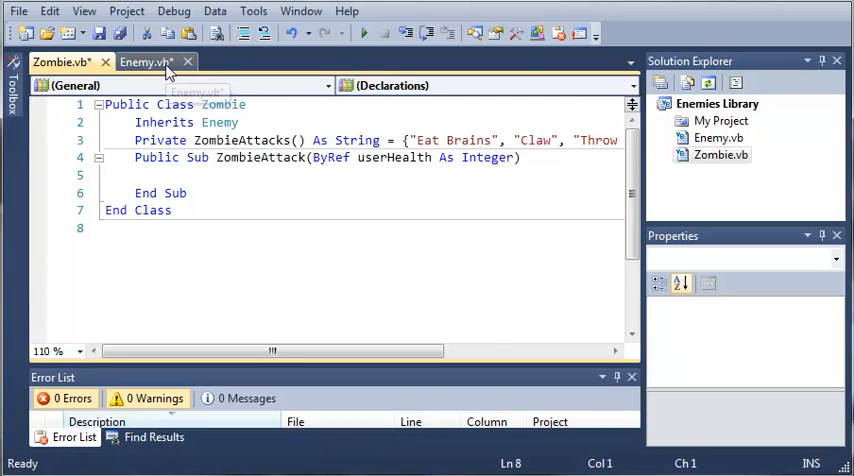
- Copy the Dim gen and attackNum random-number lines from Enemy.vb into ZombieAttack
click(156, 61)
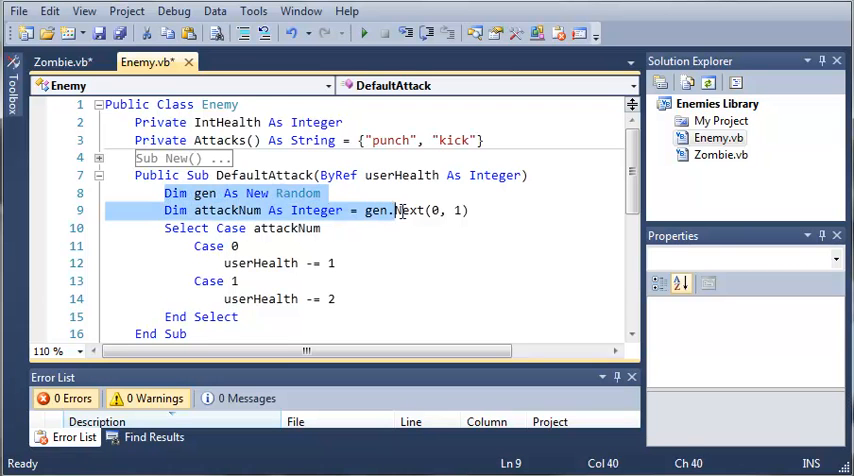
right_click(290, 210)
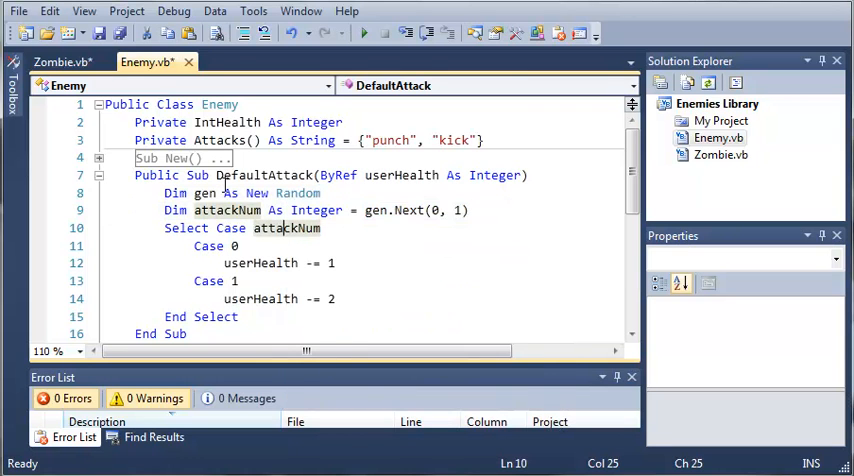
click(66, 61)
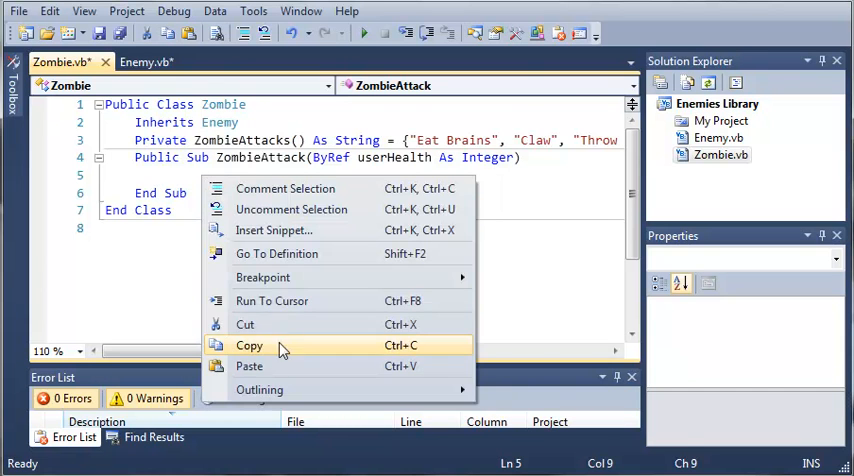
click(140, 61)
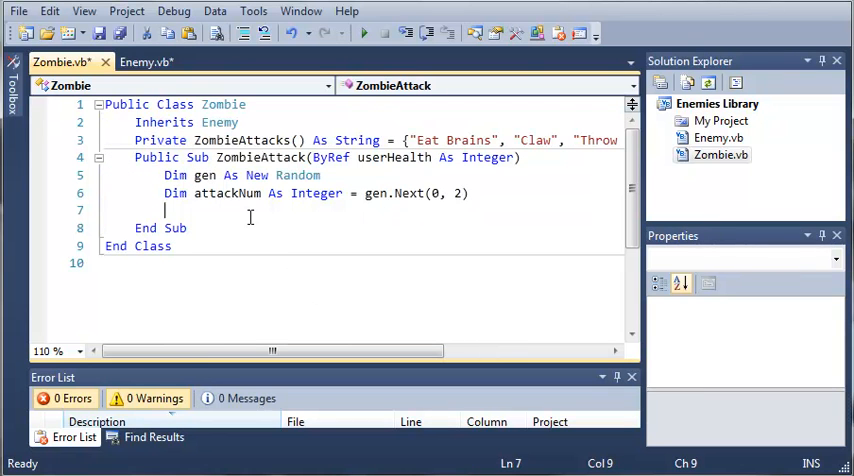
- Write Select Case attackNum with cases 0, 1, 2 subtracting 15, 5 and 2 from userHealth
text(Select Case attackNum)
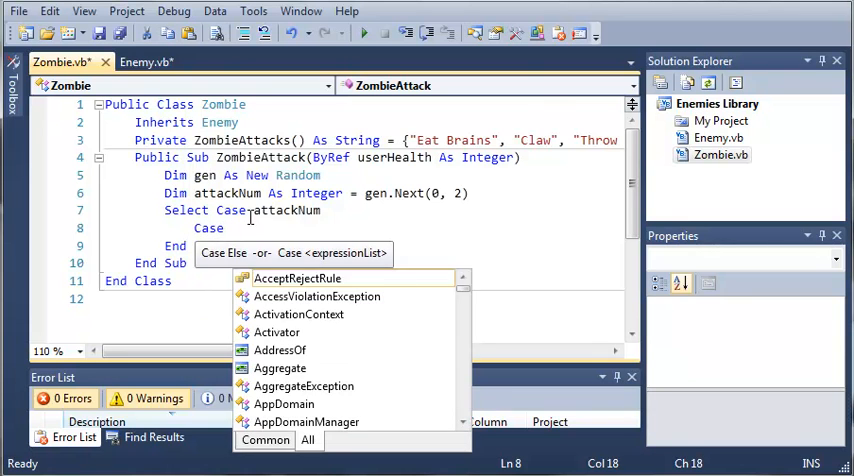
text(0)
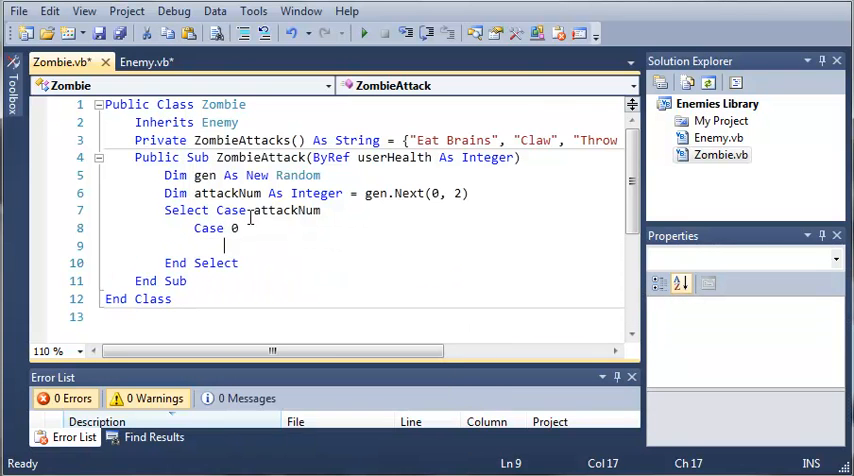
text(userHealth -=)
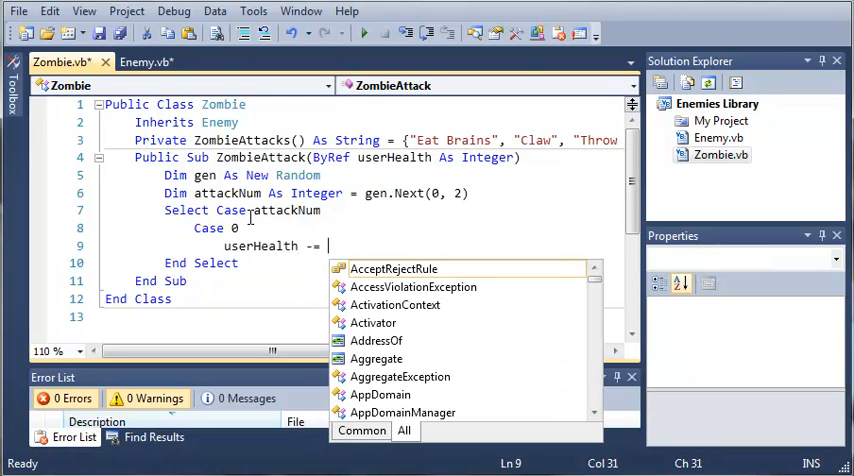
mouse_move(393, 268)
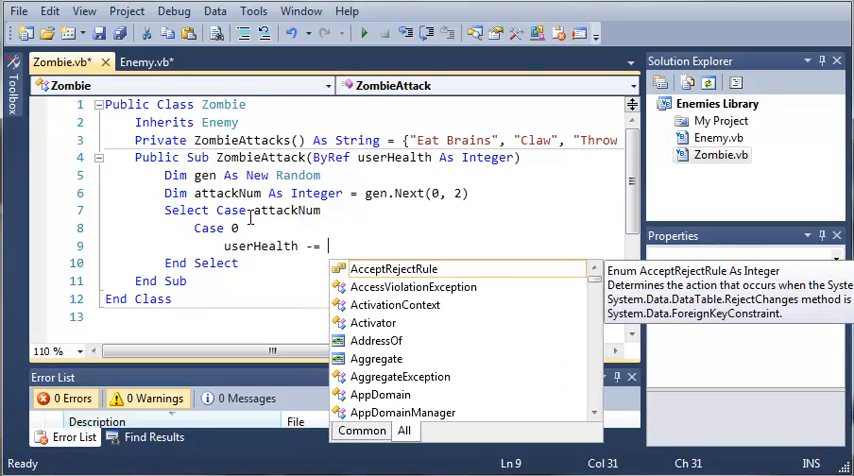
text(15)
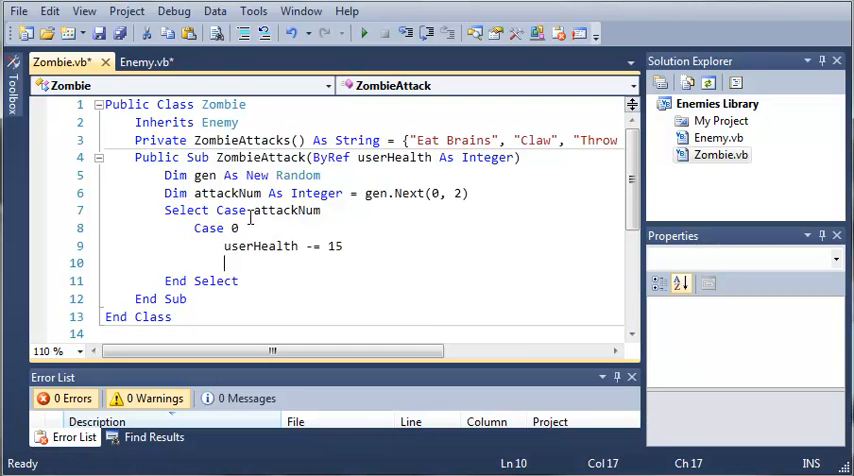
text(Case 1)
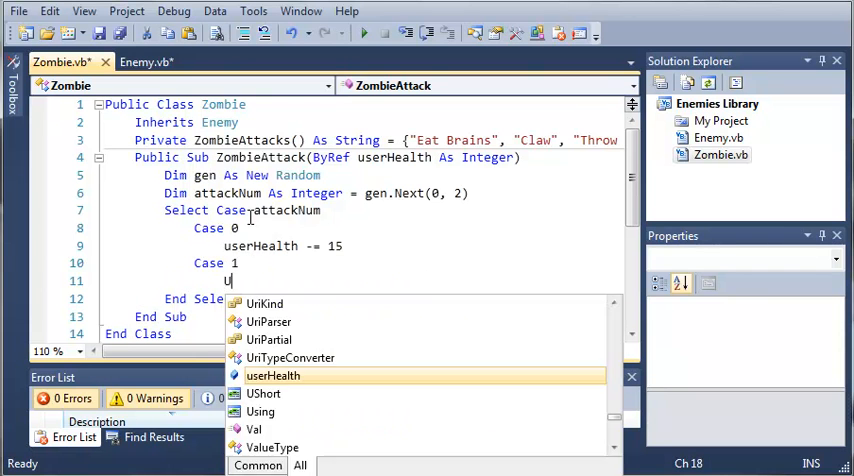
text(userHealth)
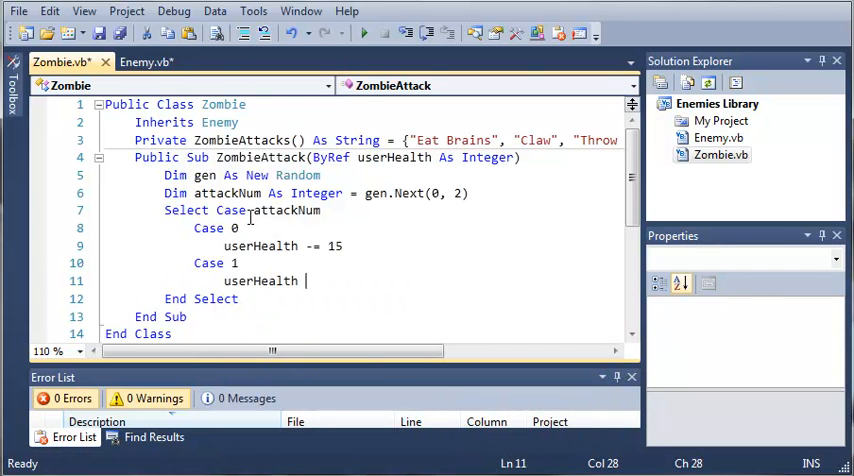
text(-=)
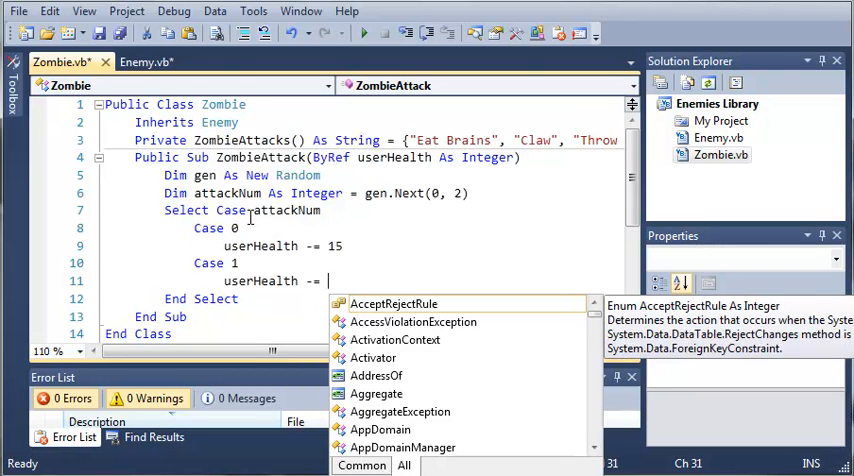
text(5)
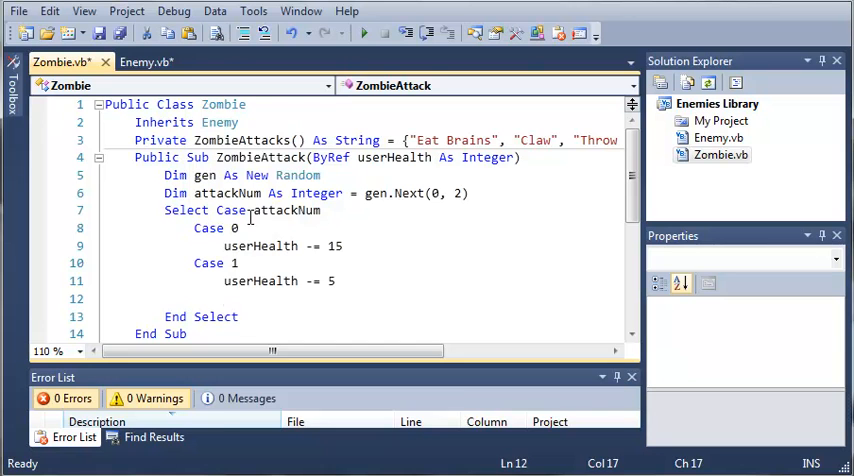
text(Case 2)
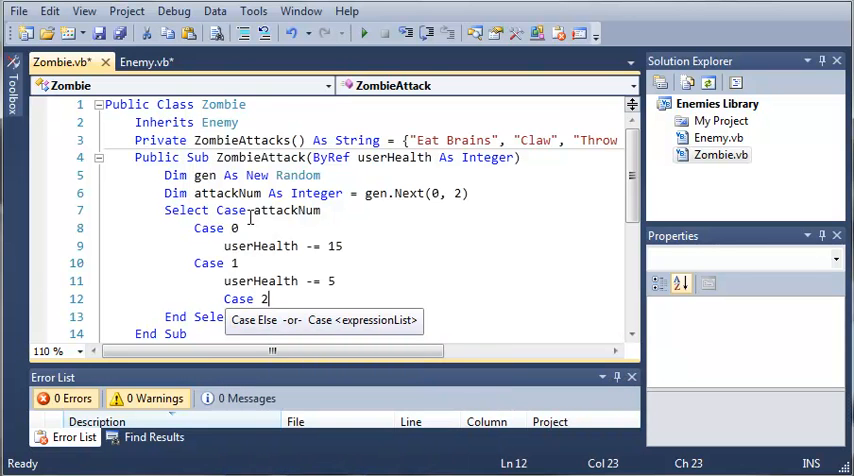
text(userHa)
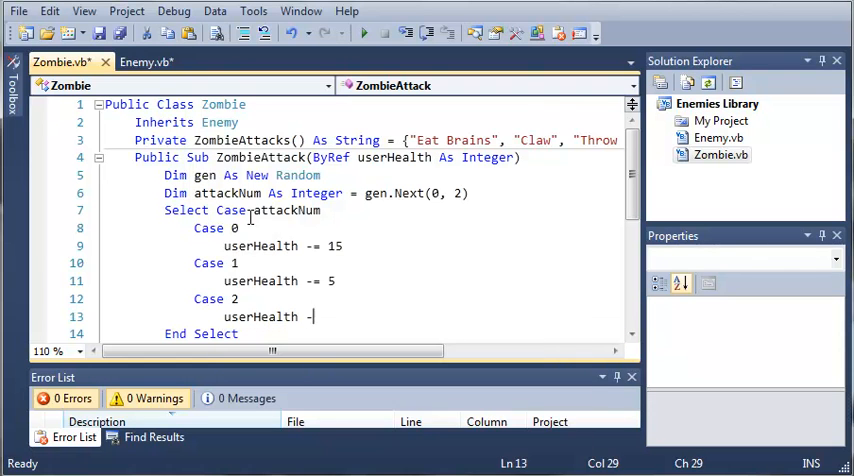
text(" ")
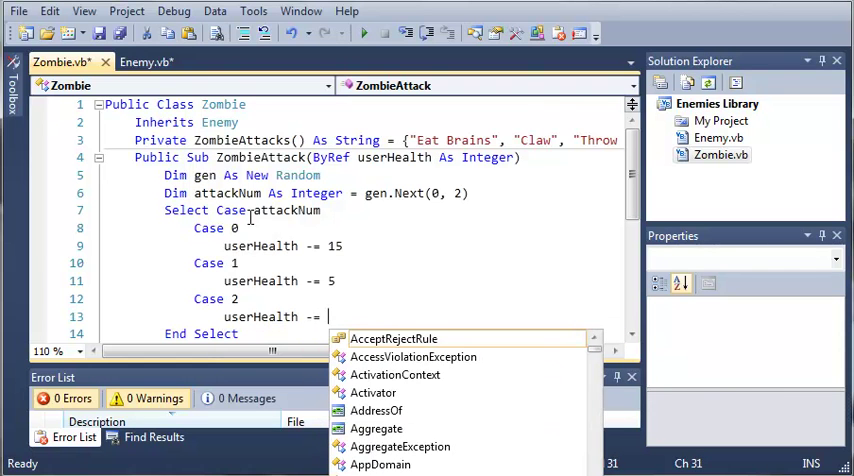
text(2)
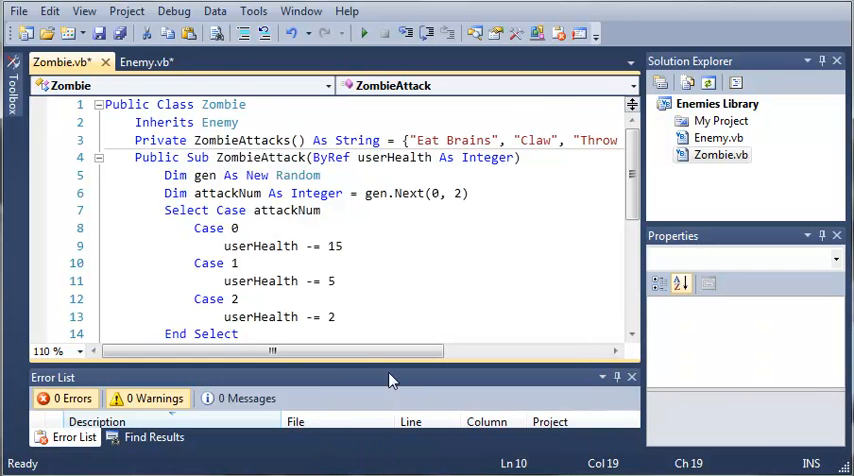
- Collapse the finished ZombieAttack sub and return to Enemy.vb's DefaultAttack code
scroll(down, 3)
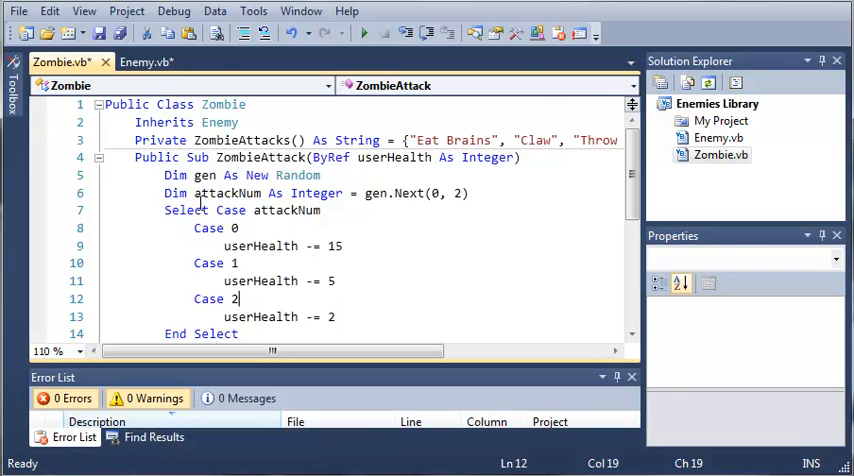
click(97, 157)
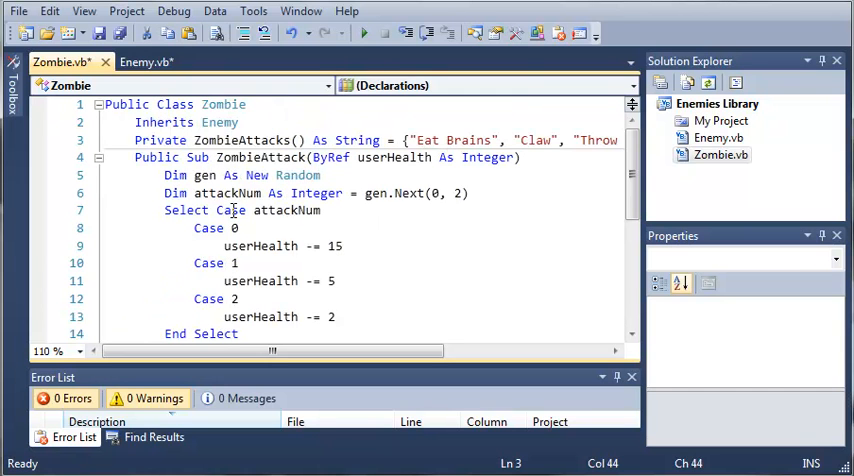
click(536, 139)
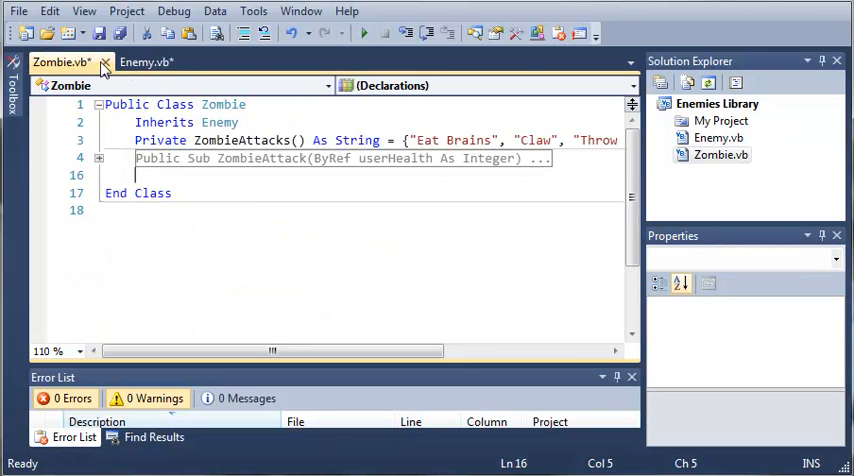
click(160, 60)
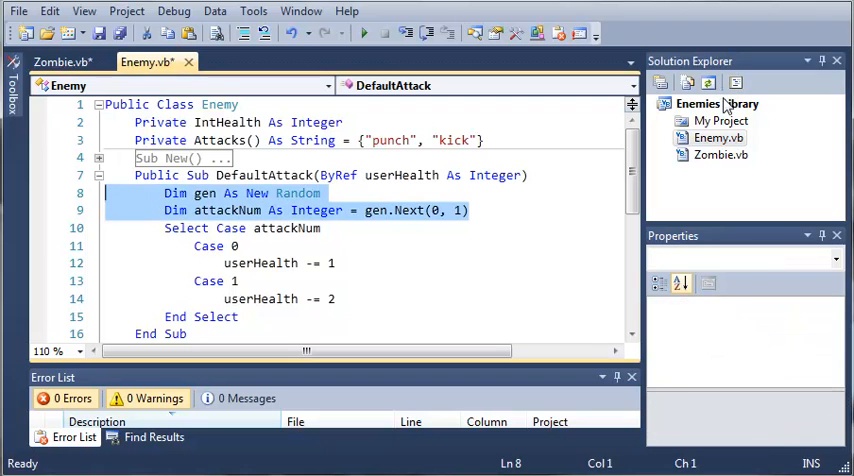
- Add a Villainvb class to Enemies Library and make it Inherits Enemy
right_click(717, 104)
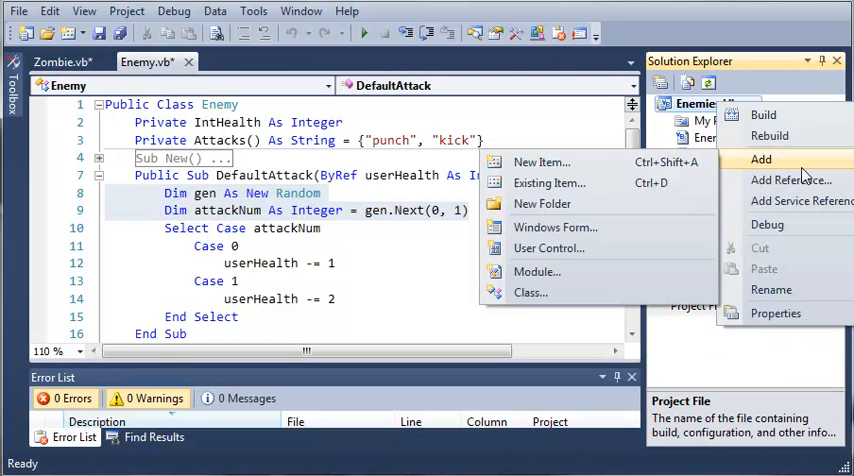
click(541, 162)
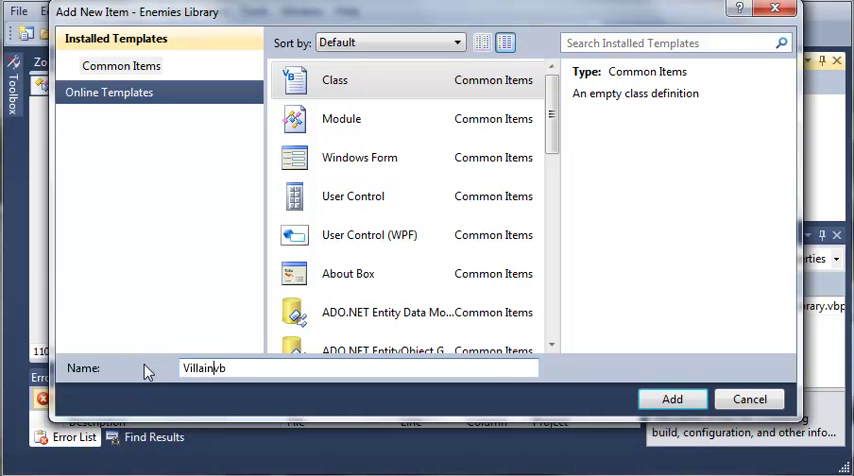
click(672, 399)
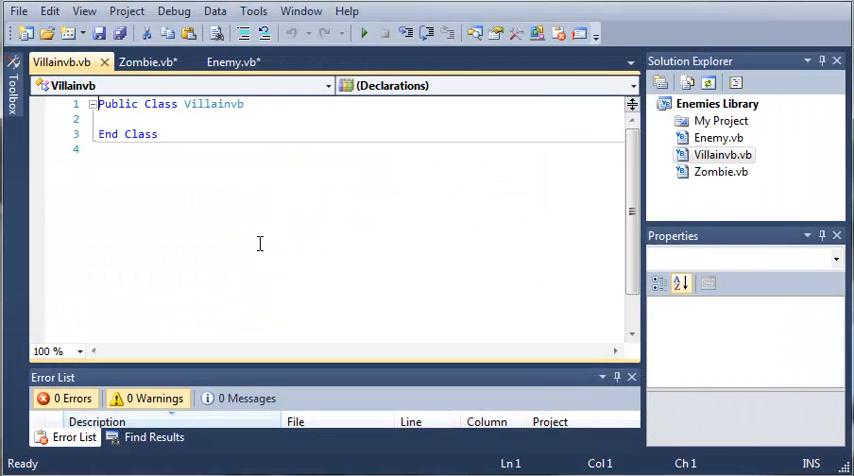
text(Inherits Enemy)
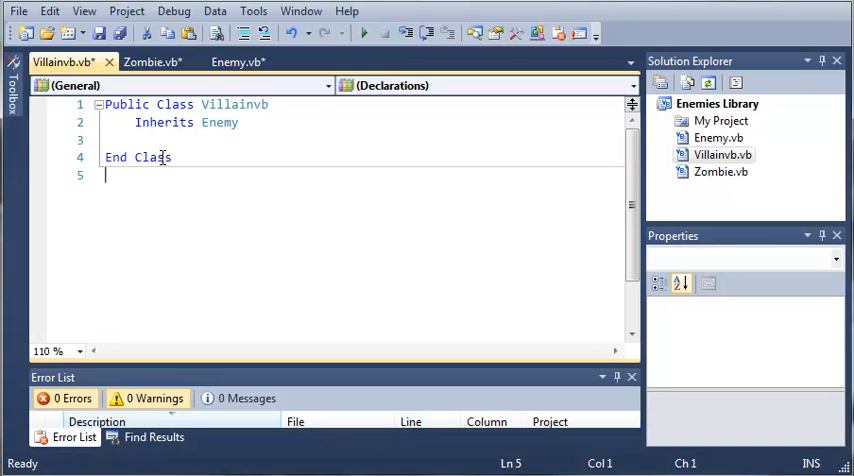
- Declare Private VillainAttacks() As String = {"Shoot", "Stab", "Explode"} in Villainvb
click(148, 61)
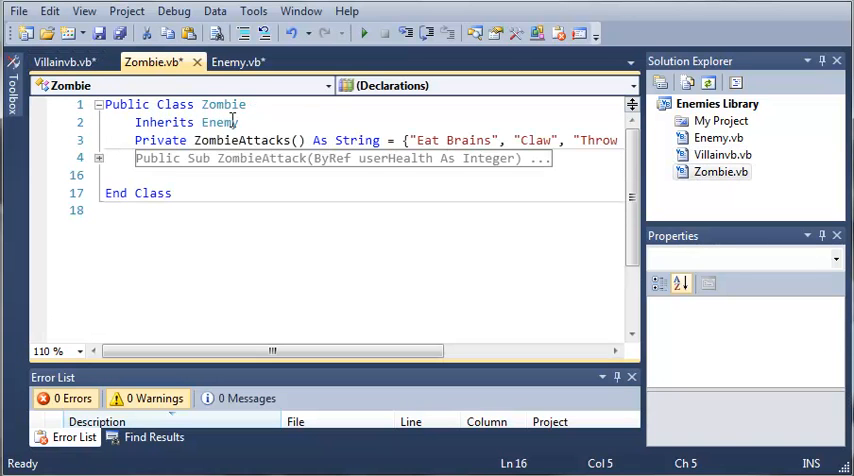
click(62, 61)
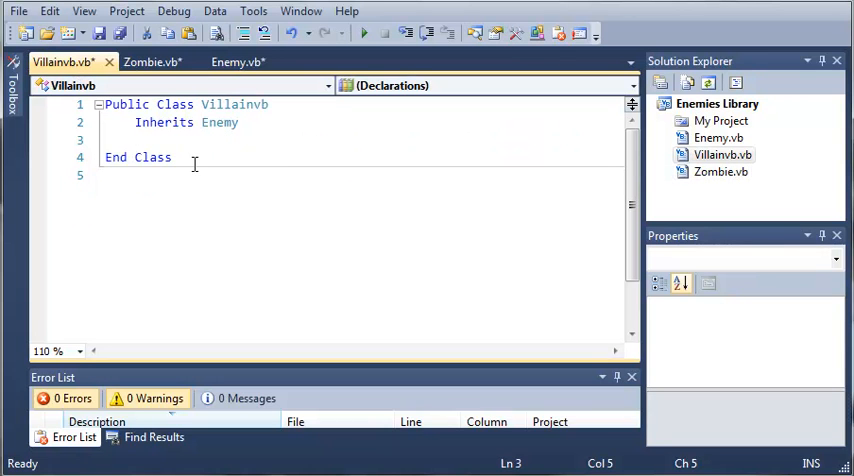
text(Private)
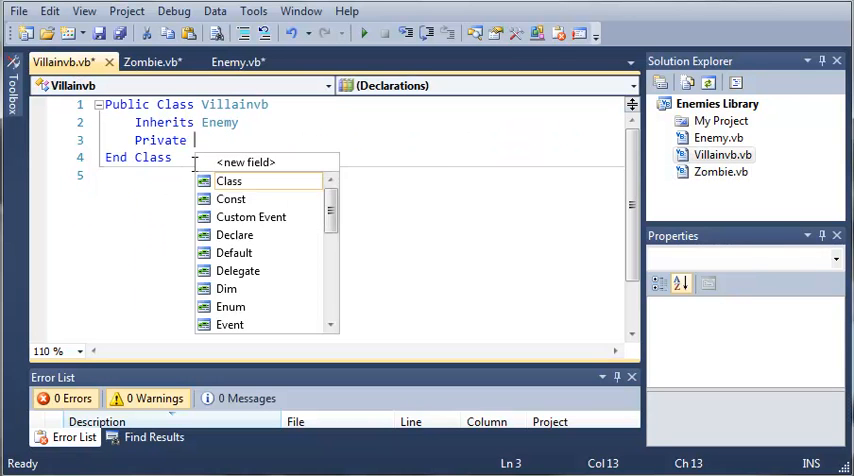
text(Villain)
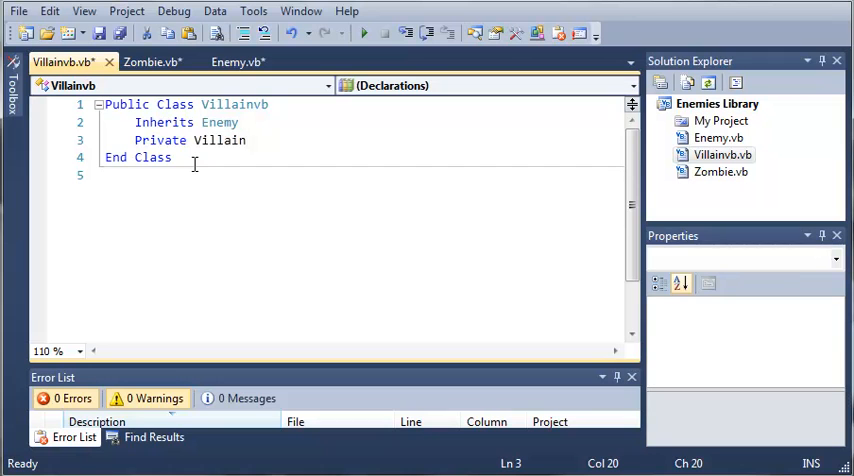
text(Attack)
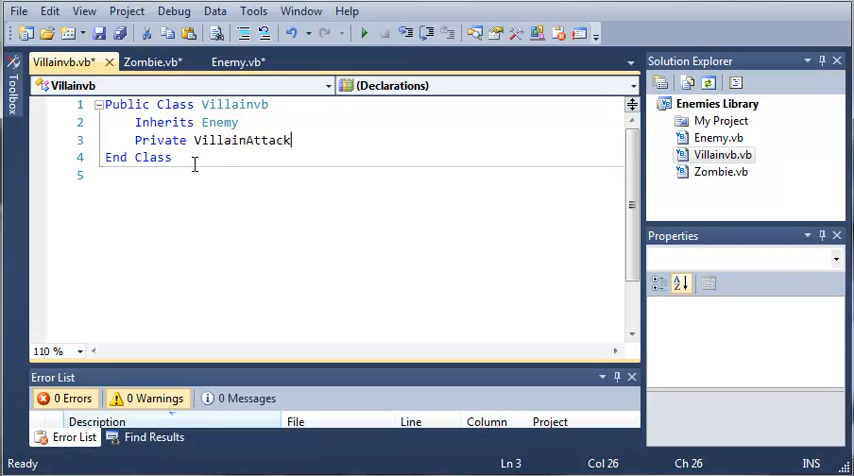
text(s() A)
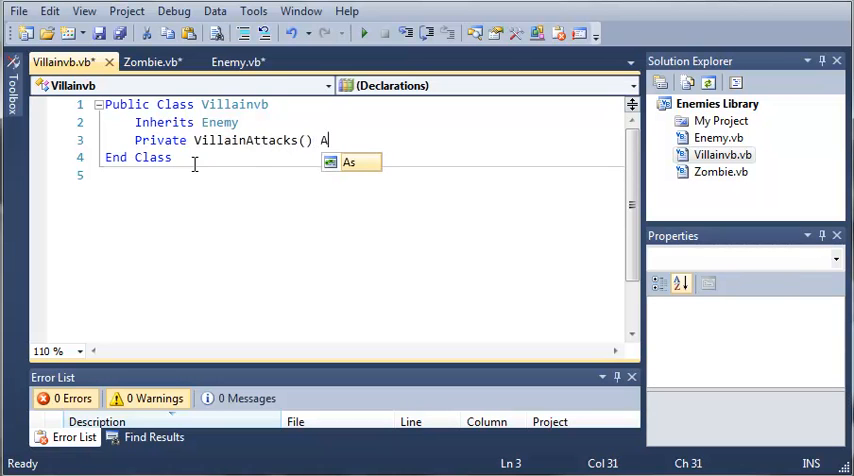
text(String =)
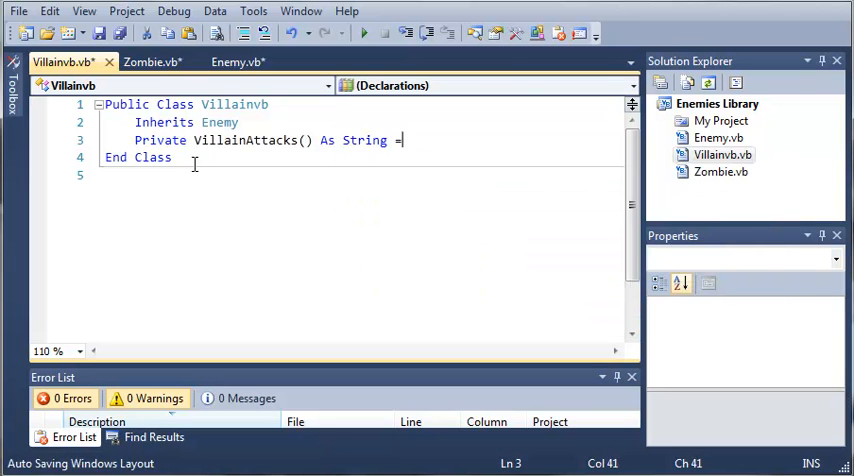
text({")
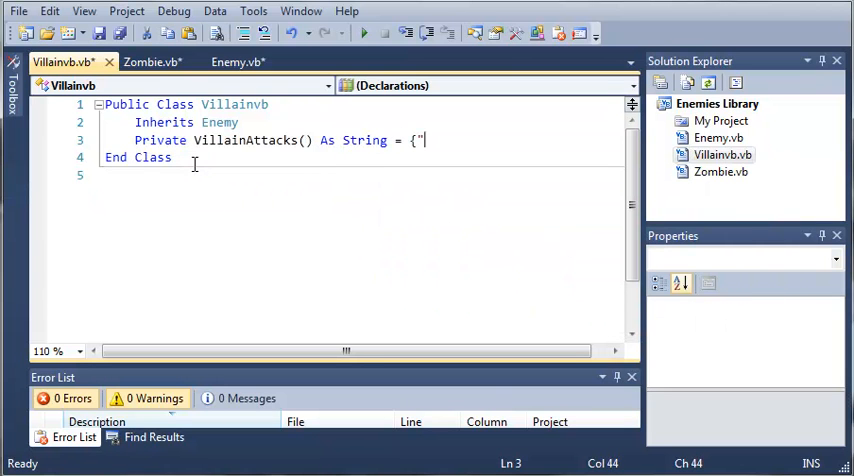
text(S)
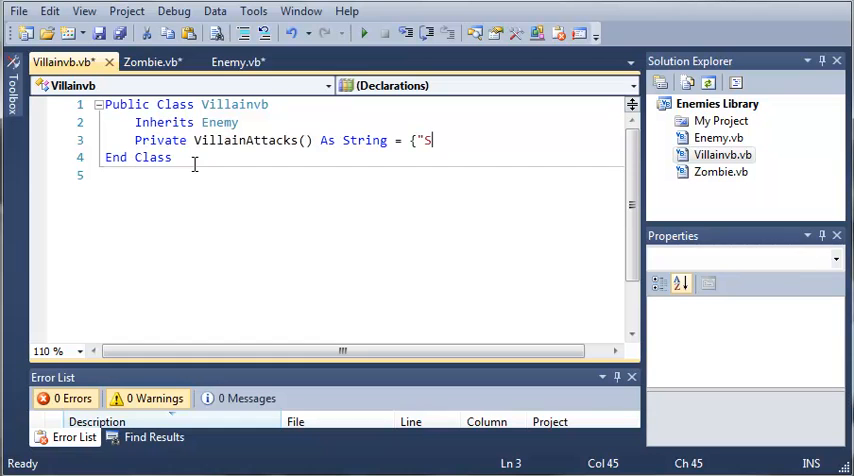
key(Backspace)
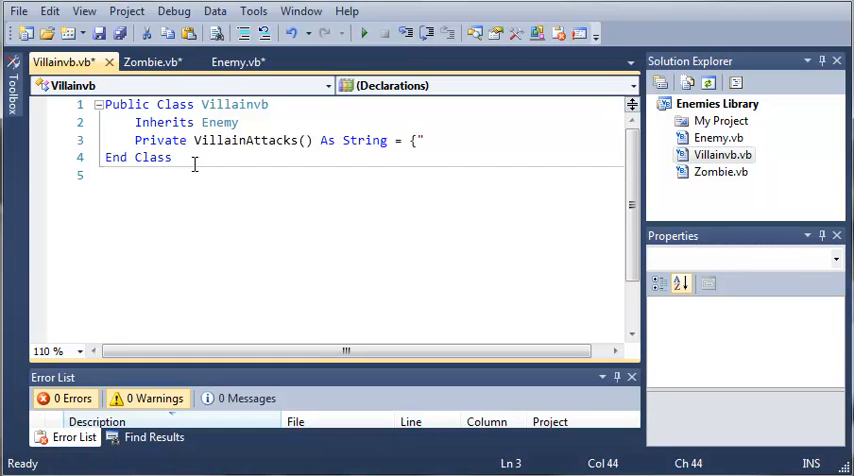
text(Shoot)
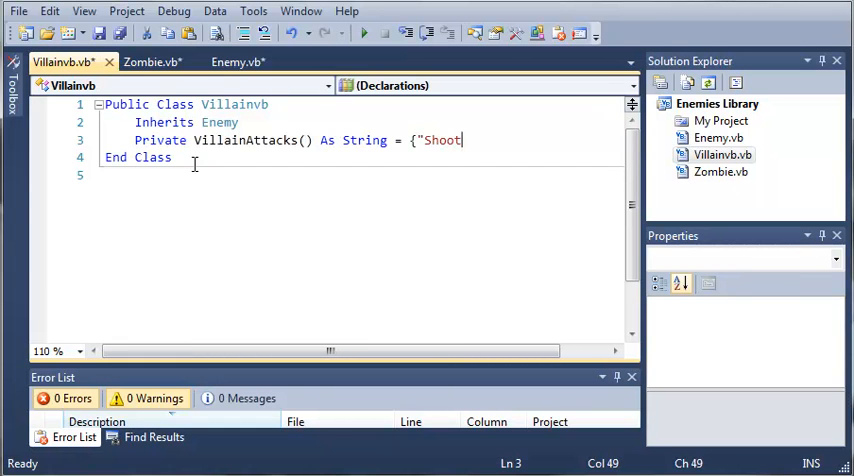
text(", ")
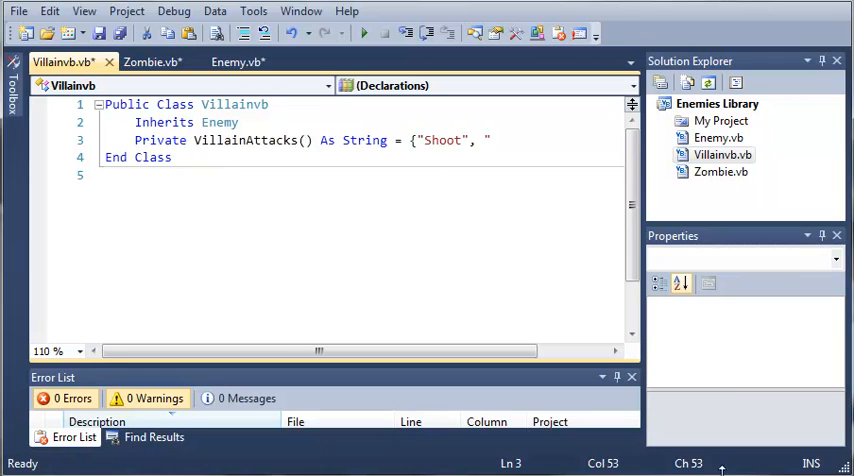
text("Stab", "Explode"})
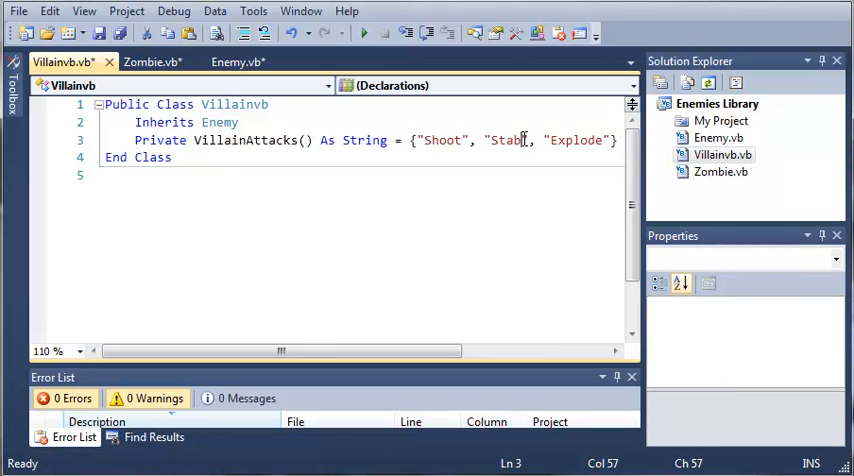
- Replace the third attack "Explode" with a "Throwing Grenade" attack
click(598, 139)
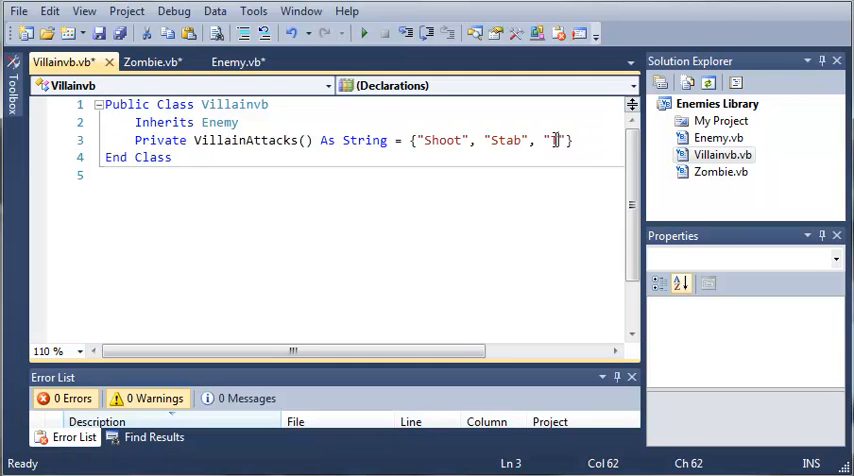
text(Throwing G)
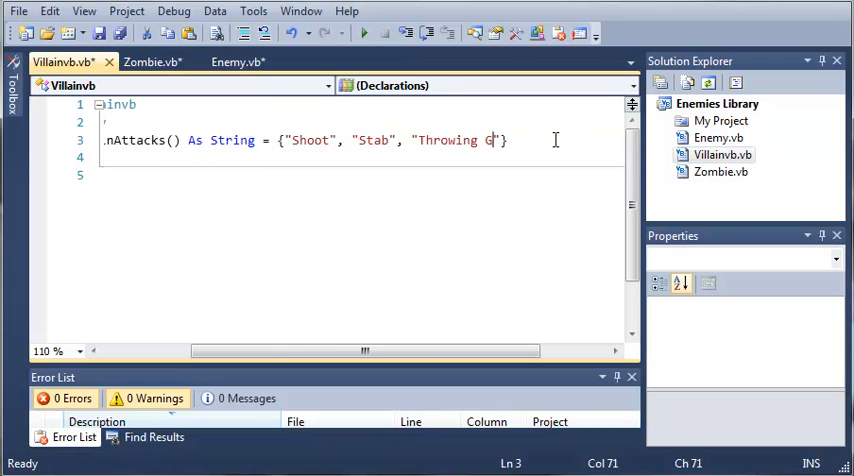
key(BackSpace)
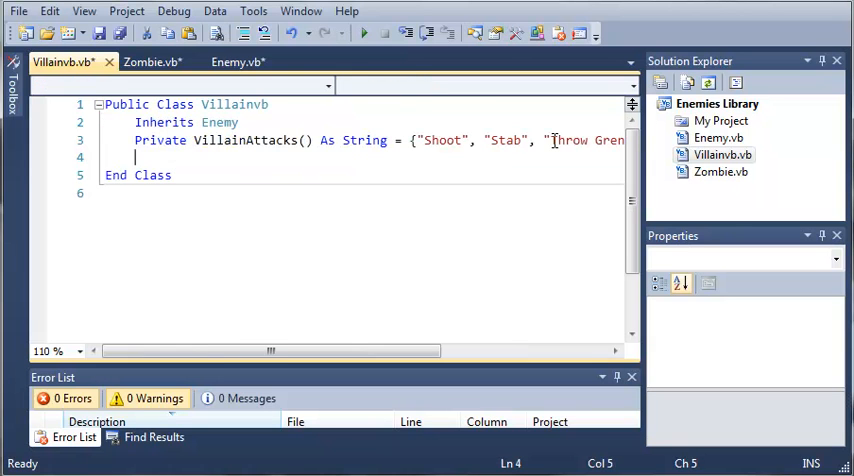
- Write Public Sub VillainAttack(ByRef userHealth As Integer) below the attacks array
key(Enter)
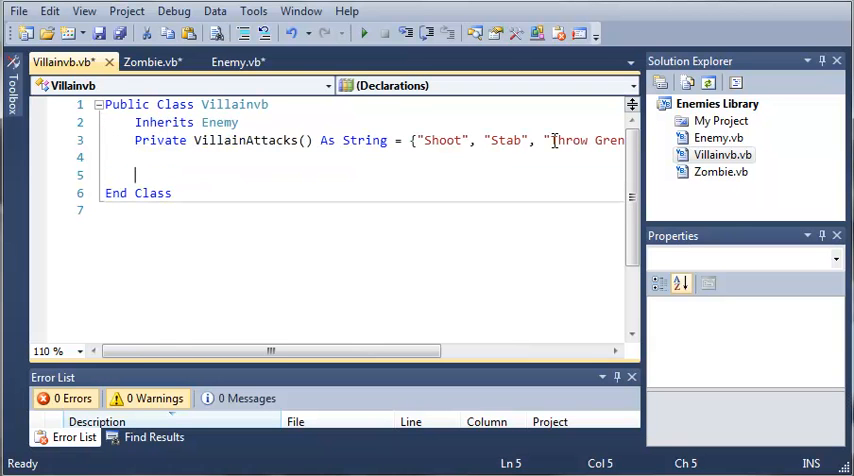
click(150, 61)
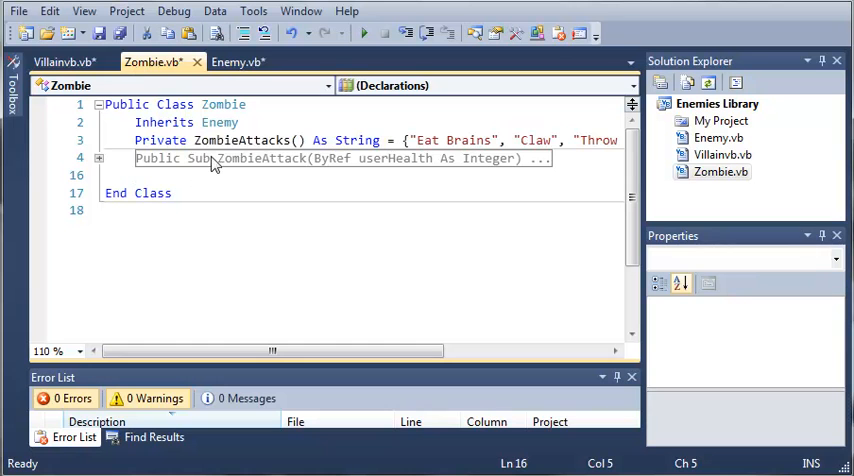
click(63, 62)
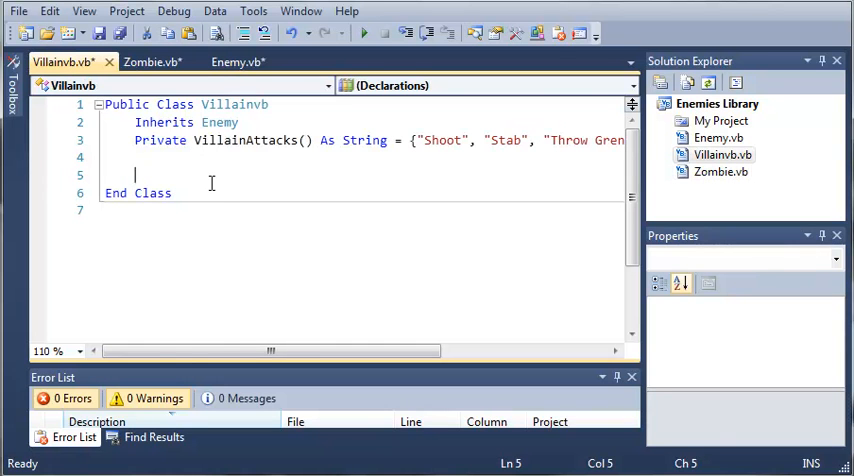
text(Public Sub)
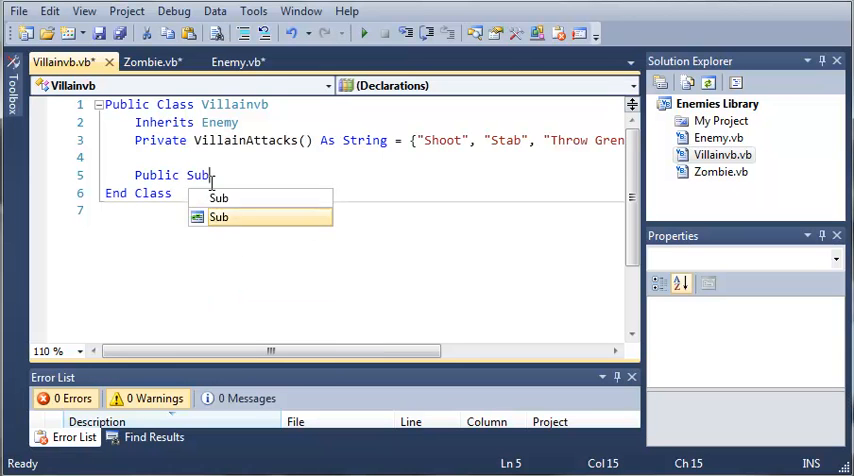
text(V)
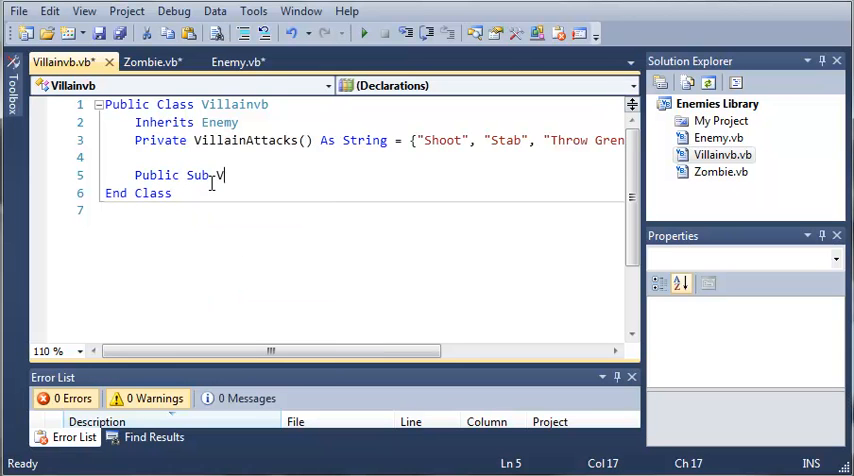
text(illainAtt)
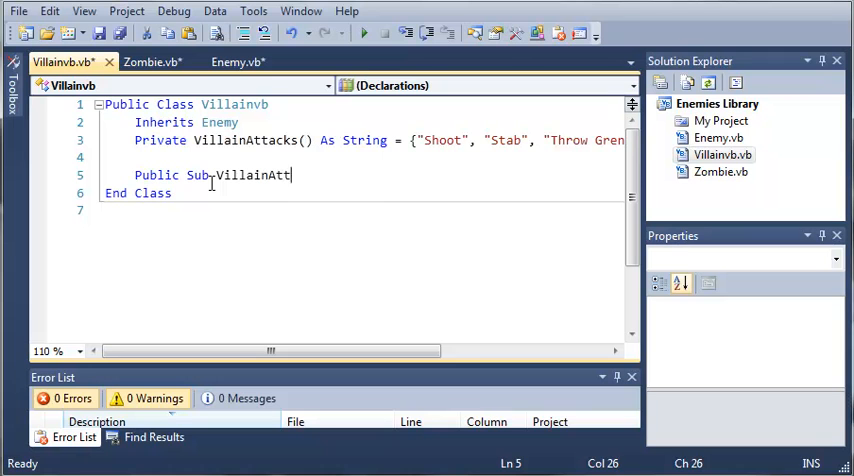
text(ack()
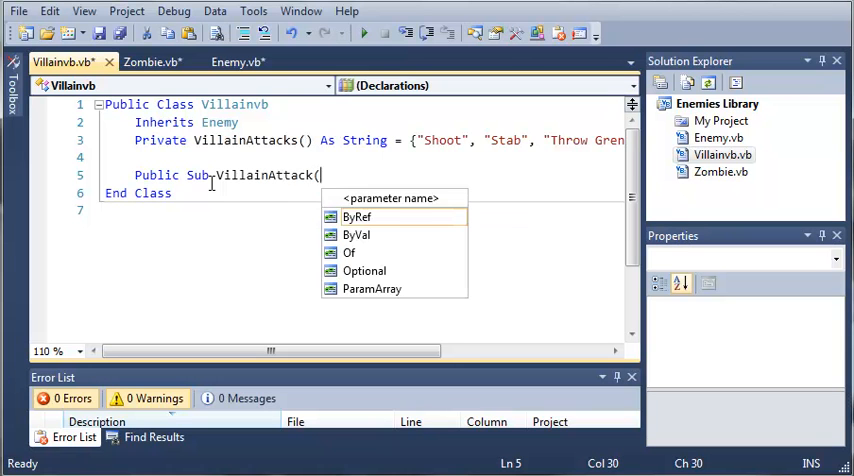
text(Byr)
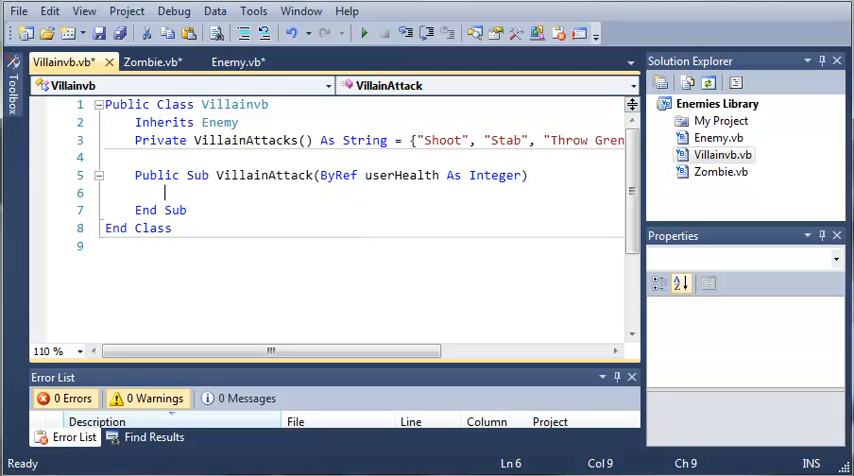
- Copy the Zombie's Dim gen and Dim attackNum lines for pasting into VillainAttack
right_click(170, 193)
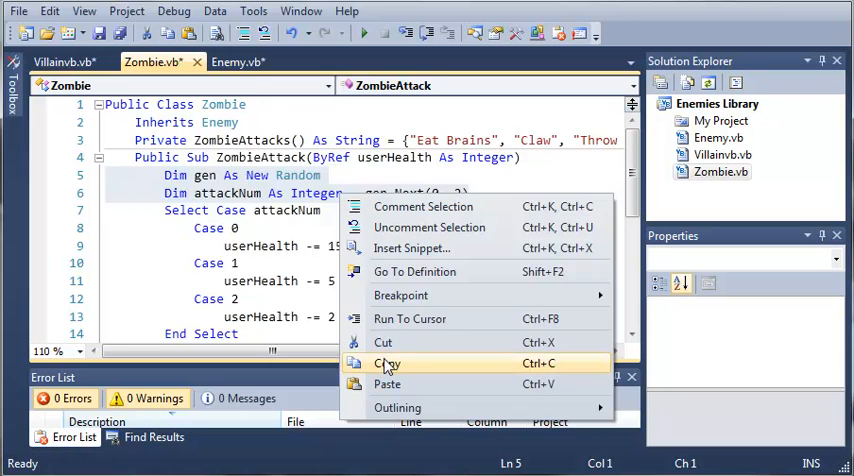
click(63, 61)
text(Sl)
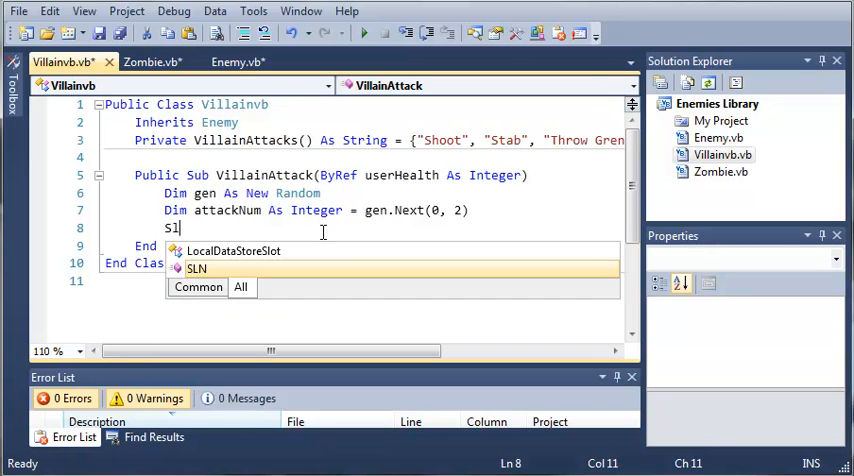
- Write Select Case attackNum with Case 0 subtracting 10 from userHealth
text(Select)
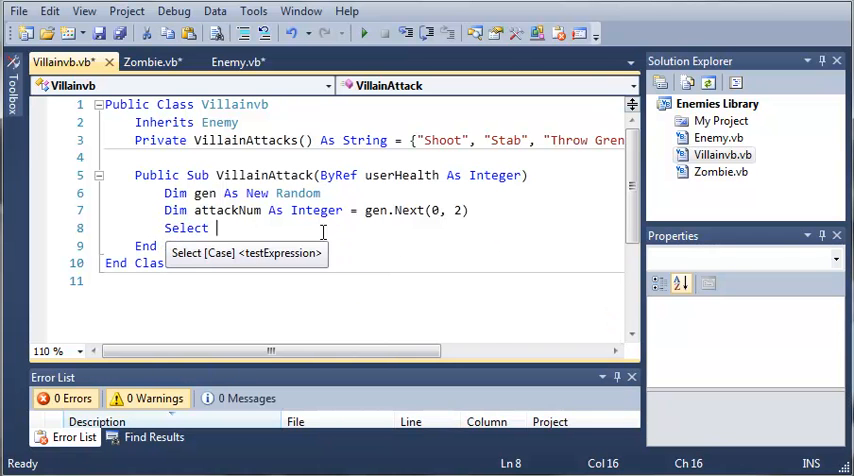
text(Case attackNum)
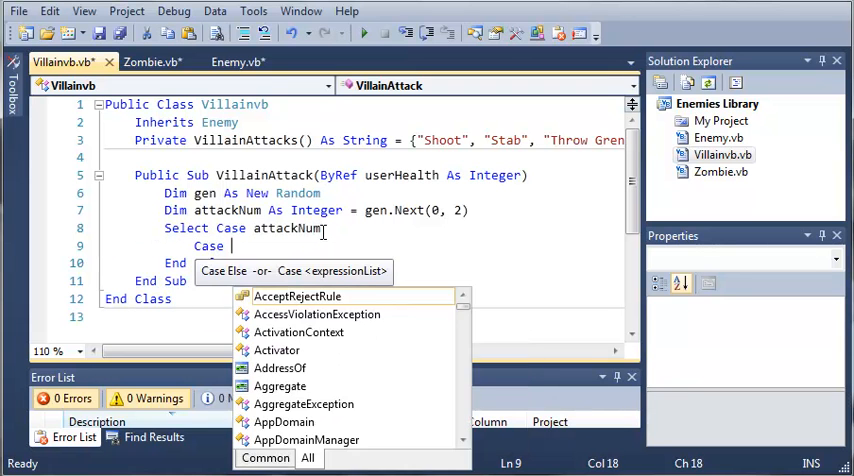
text(0)
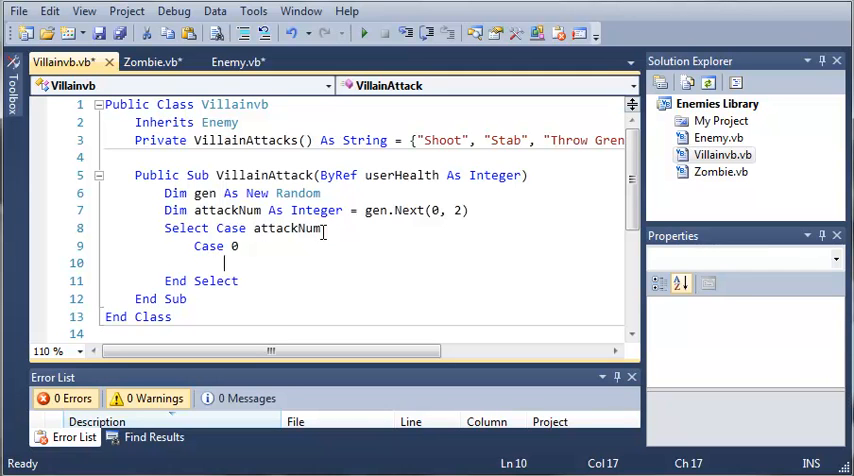
text(userHealth -=)
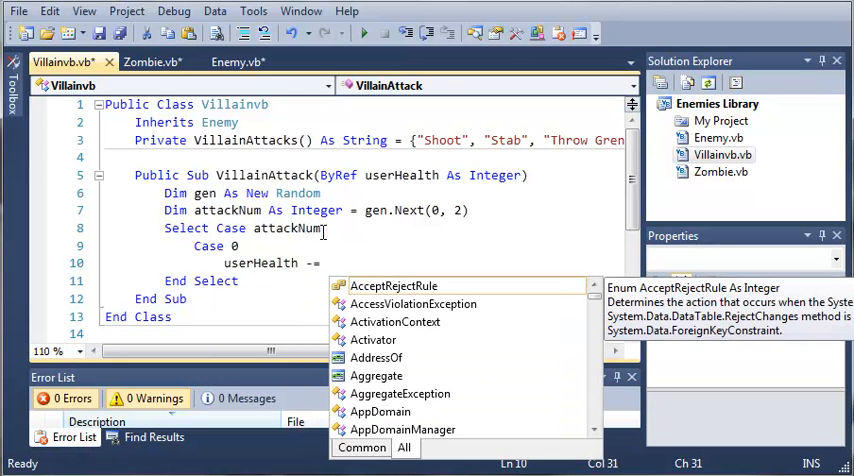
text(10)
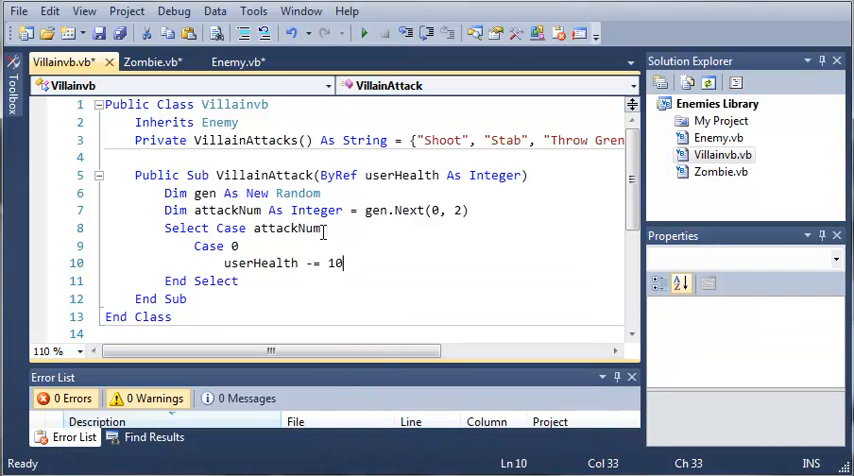
- Add Case 1 and Case 2 subtracting 8 and 12 from userHealth, then fold the finished sub
text(Case)
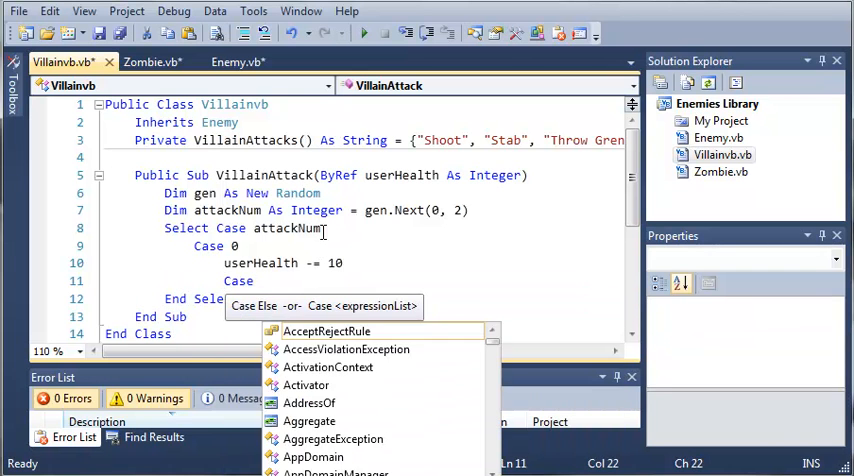
text(Case 1)
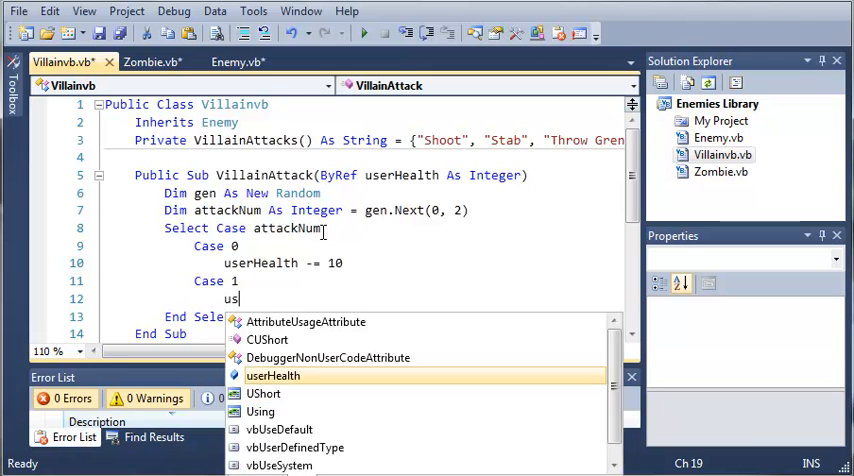
text(erHealth -= 8)
text(userHealth -=)
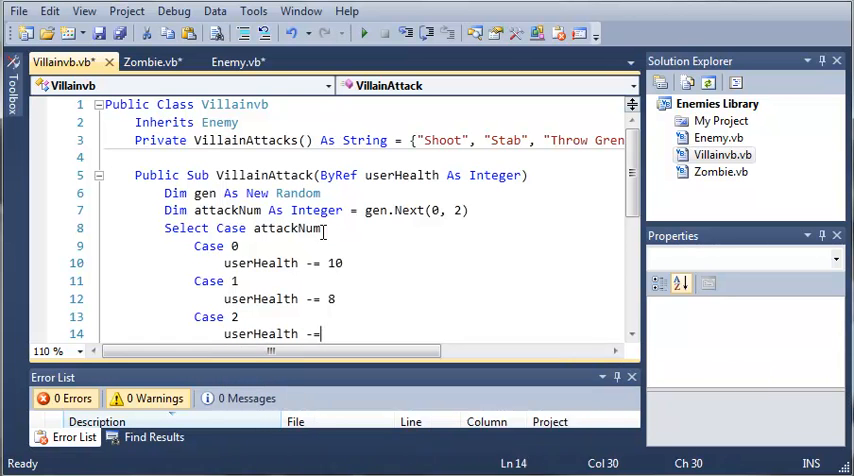
drag(270, 351, 437, 351)
text( 12)
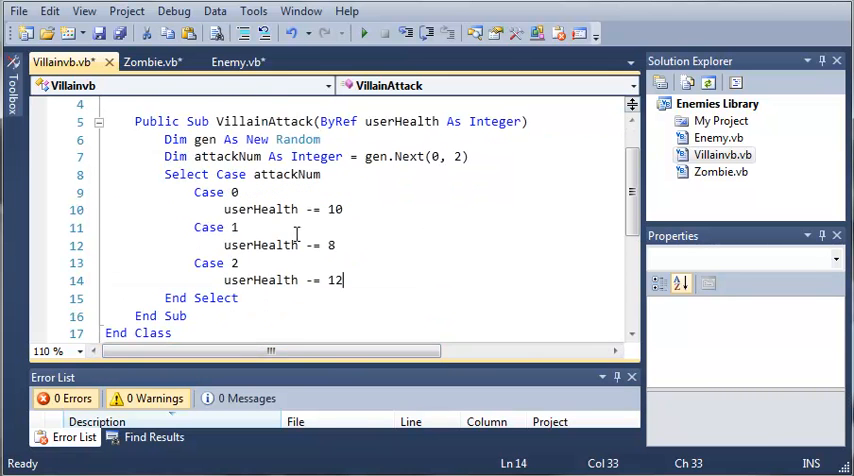
scroll(down, 3)
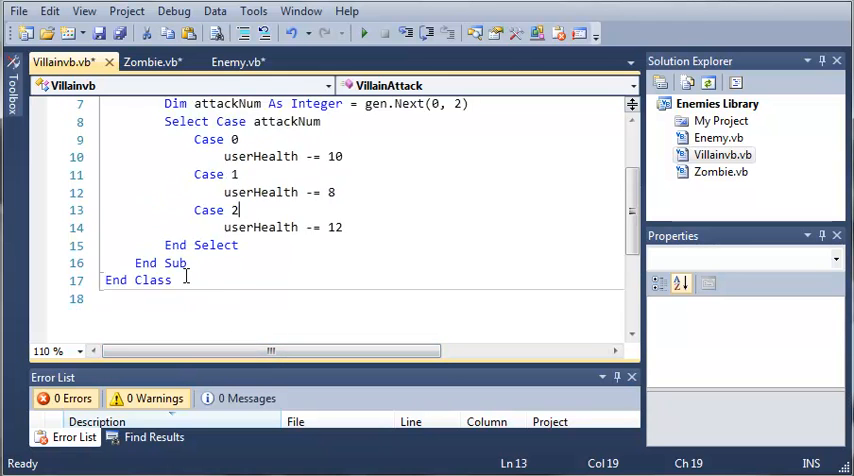
click(97, 176)
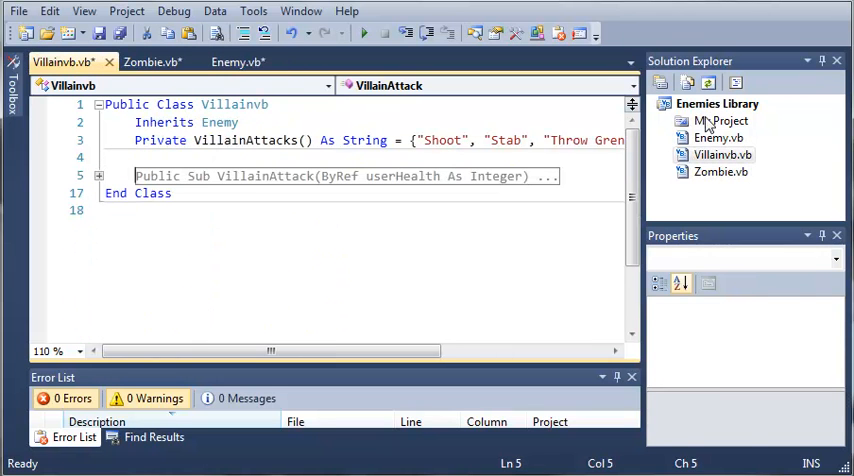
- Add a new Class item named Dragon.vb to the Enemies Library project
right_click(714, 104)
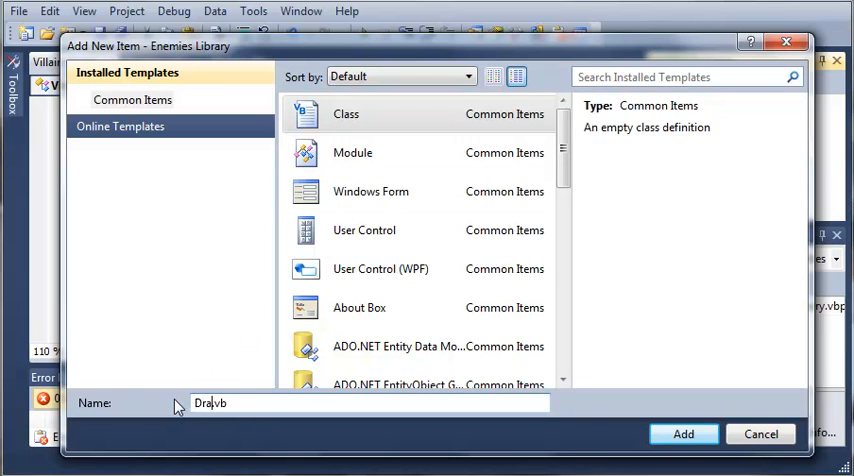
click(686, 434)
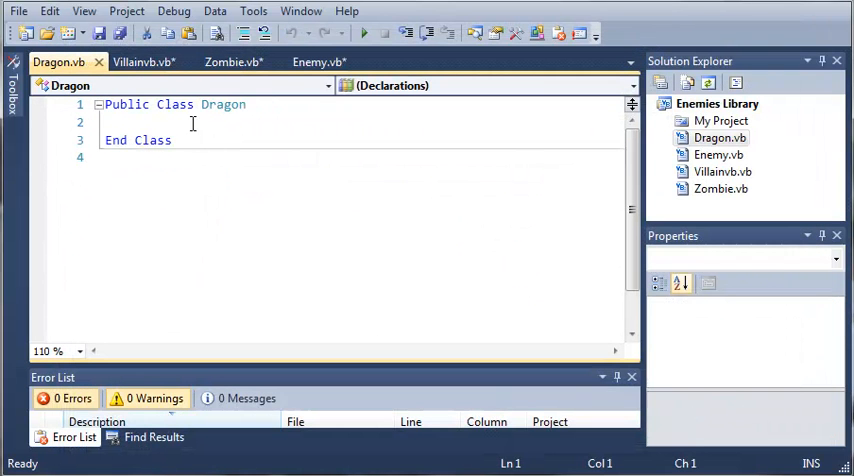
- Declare Inherits Enemy inside Public Class Dragon
text(Inherits)
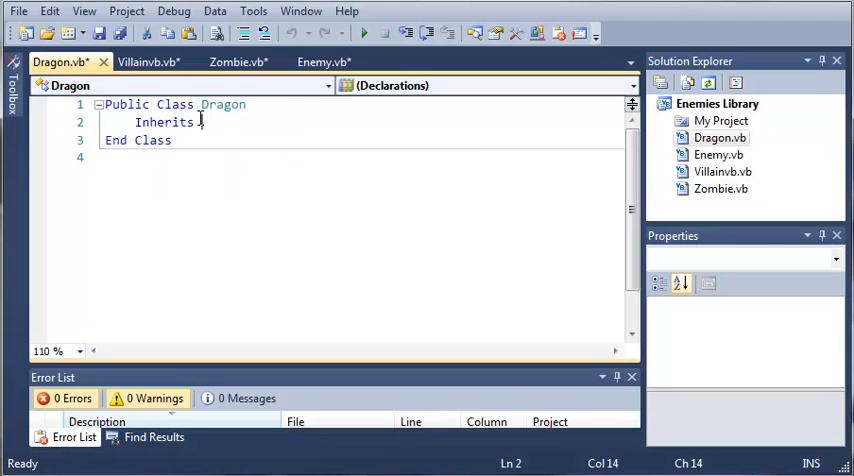
text(Enemy)
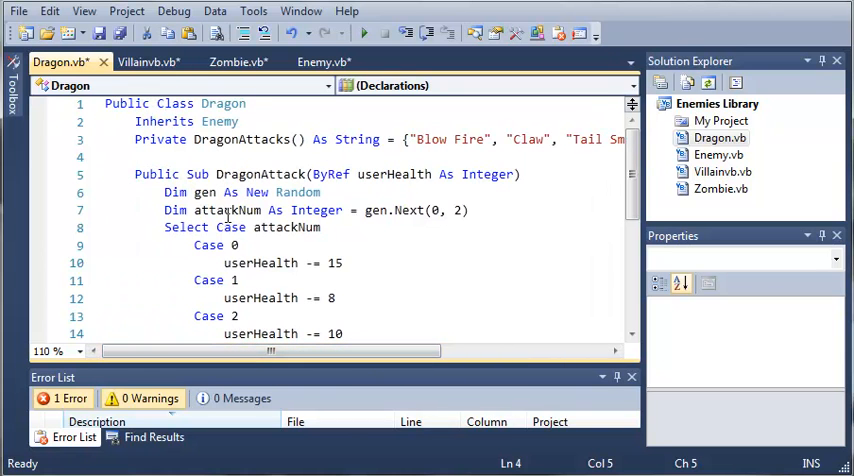
- Close DragonAttack with End Sub and fold the attack subs away error-free
scroll(down, 3)
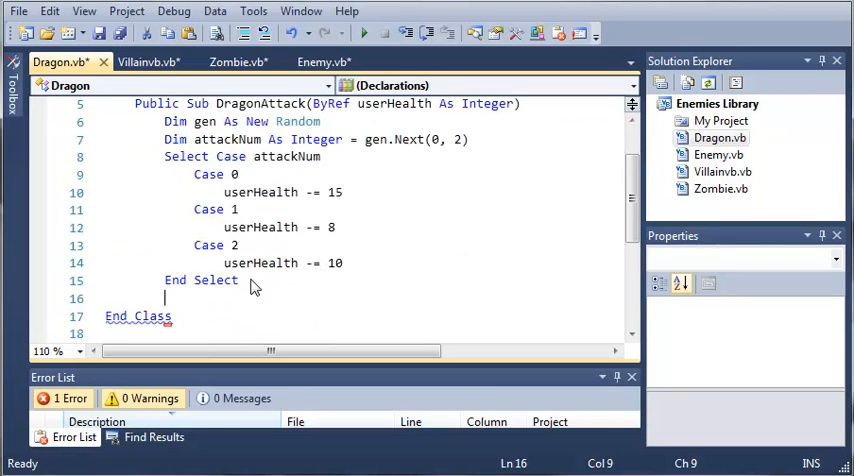
text(End Sub)
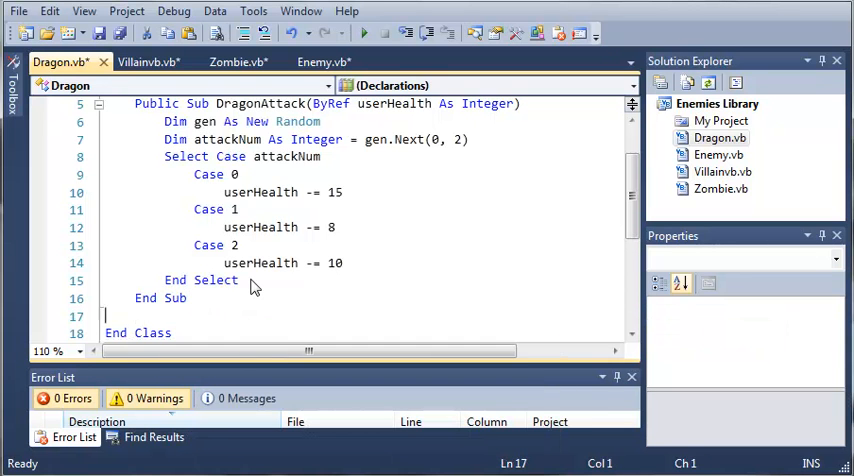
scroll(up, 3)
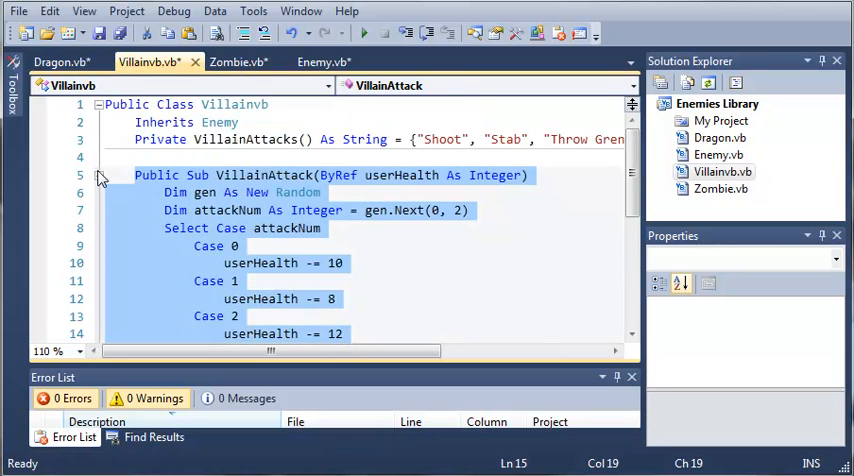
click(97, 175)
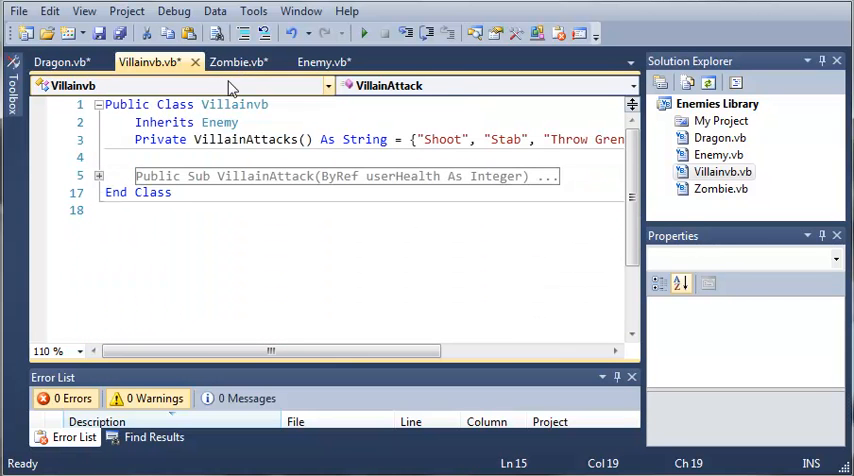
click(62, 61)
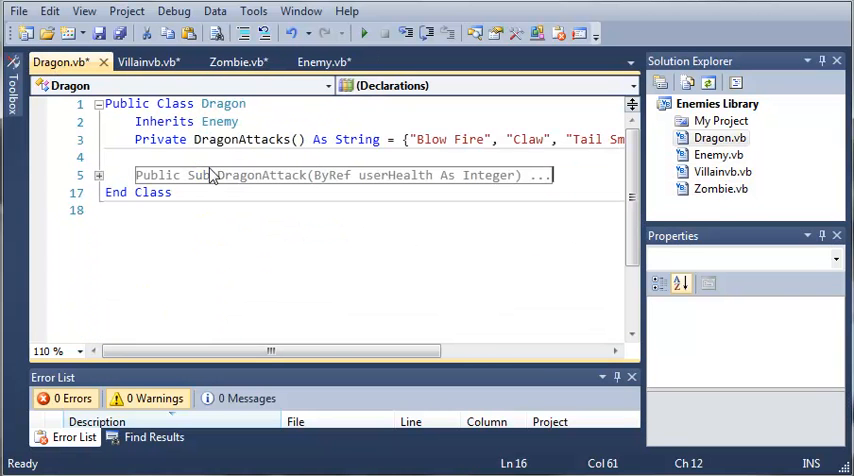